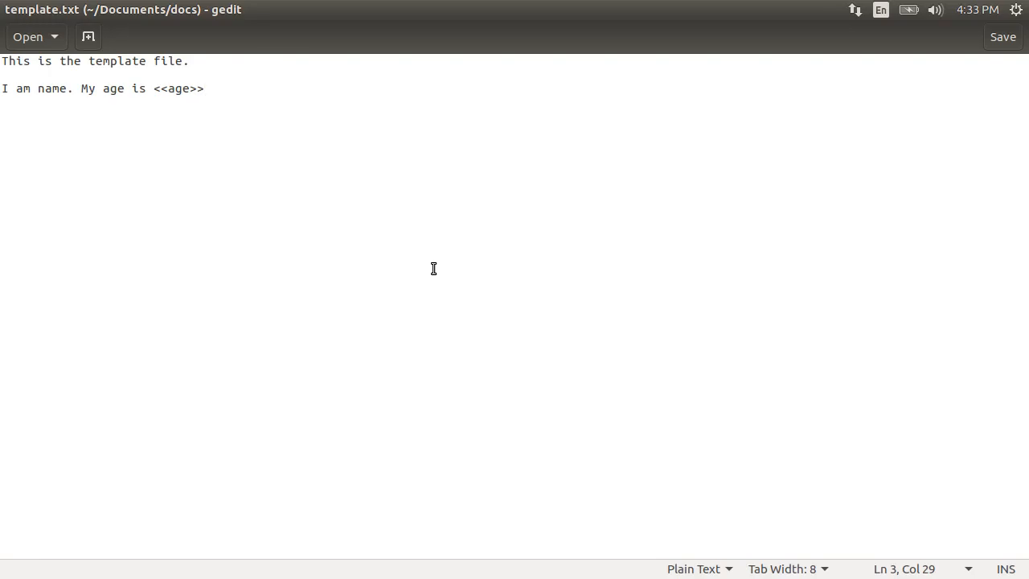
Create the Java project SearchAndReplace and expand it to show its src folder
{"action": "left_click", "coordinate": [204, 88]}
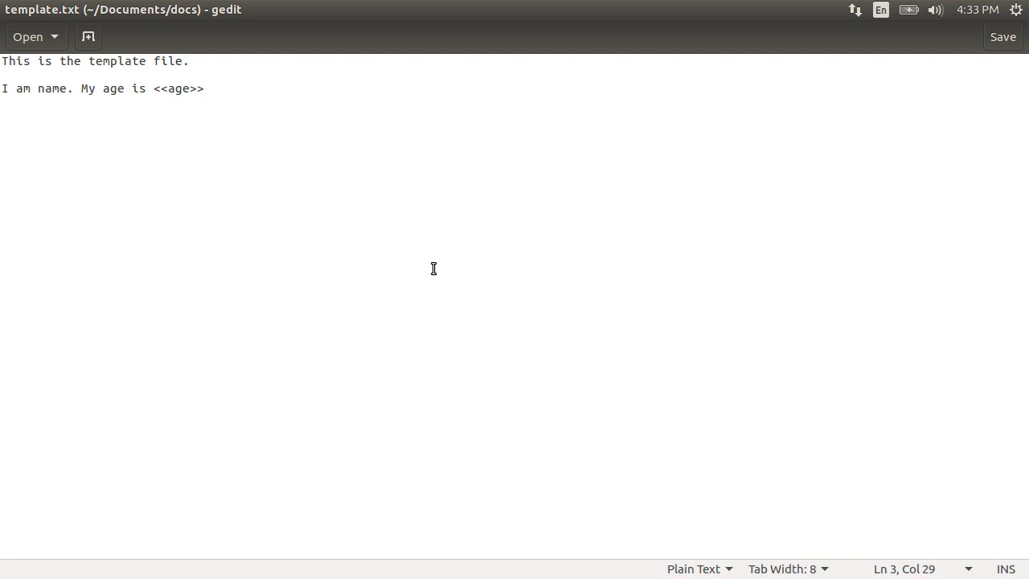
{"action": "left_click", "coordinate": [204, 89]}
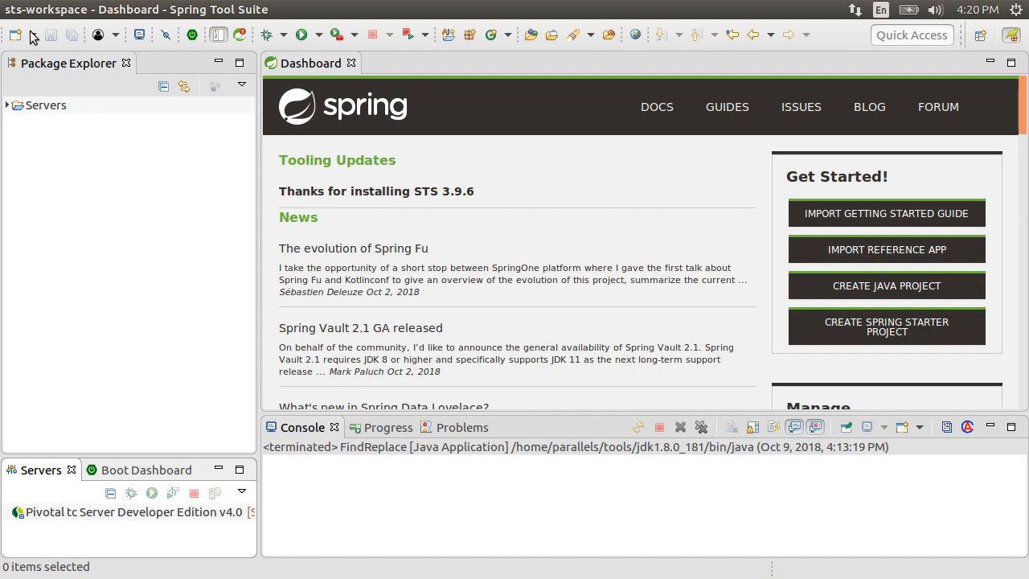
{"action": "left_click", "coordinate": [15, 35]}
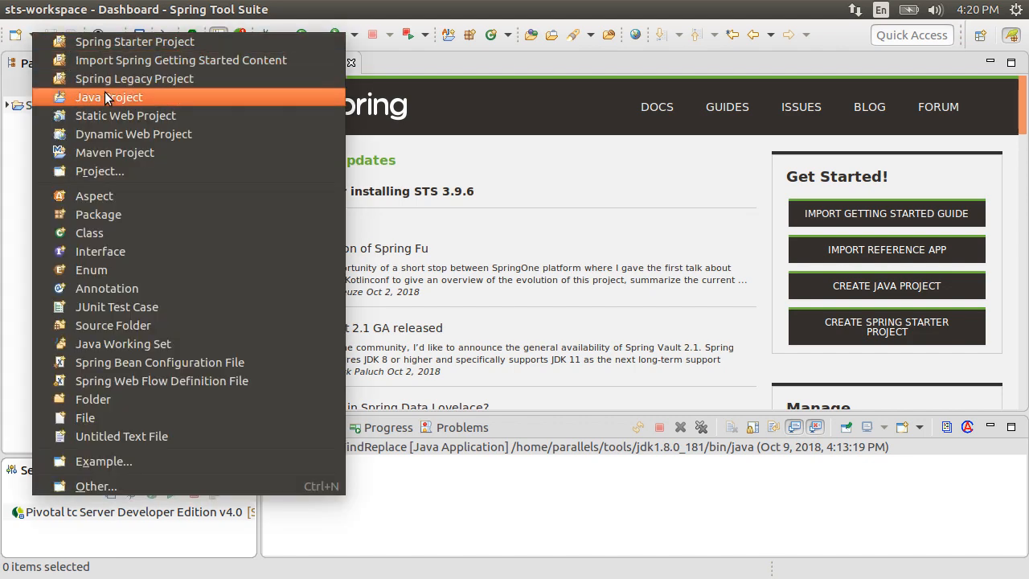
{"action": "left_click", "coordinate": [110, 97]}
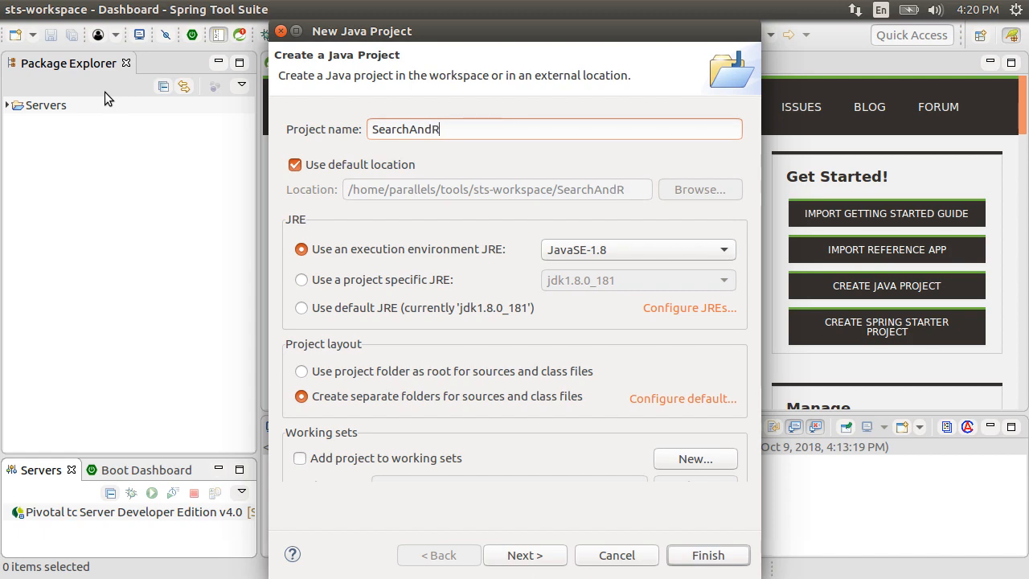
{"action": "type", "text": "eplace"}
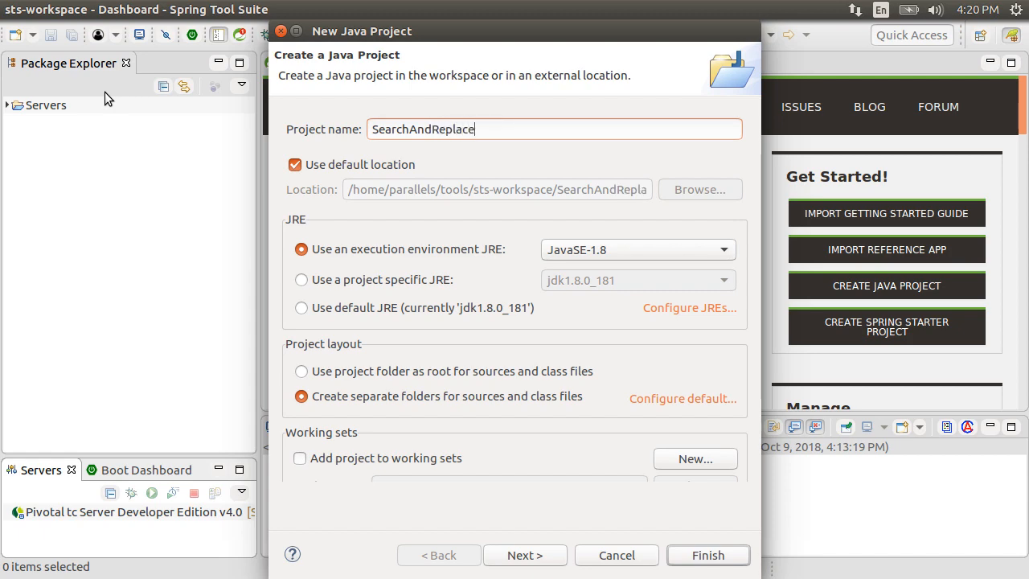
{"action": "left_click", "coordinate": [708, 555]}
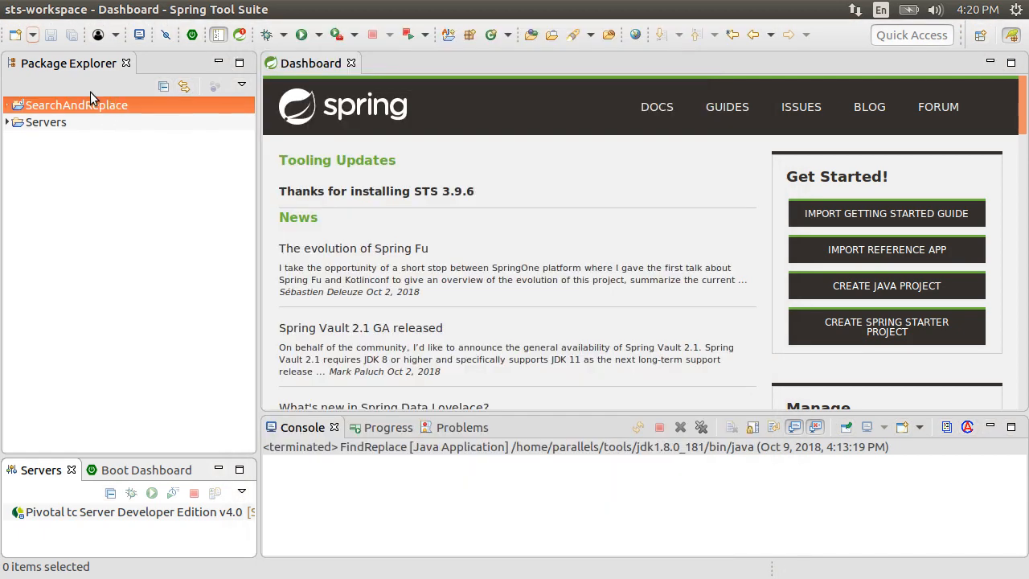
{"action": "left_click", "coordinate": [7, 105]}
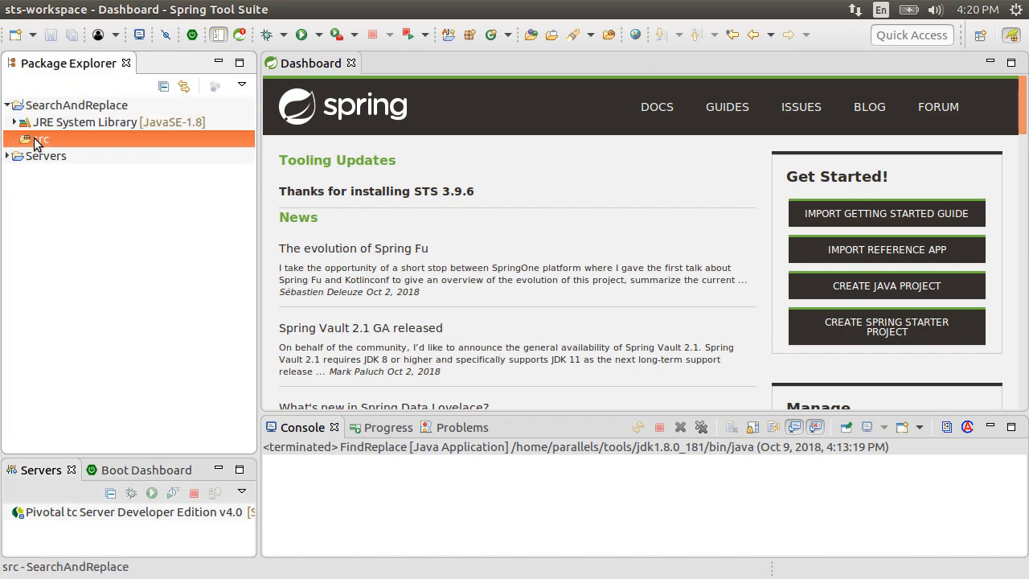
Add a ReplaceText class with a generated main method stub under src
{"action": "right_click", "coordinate": [39, 138]}
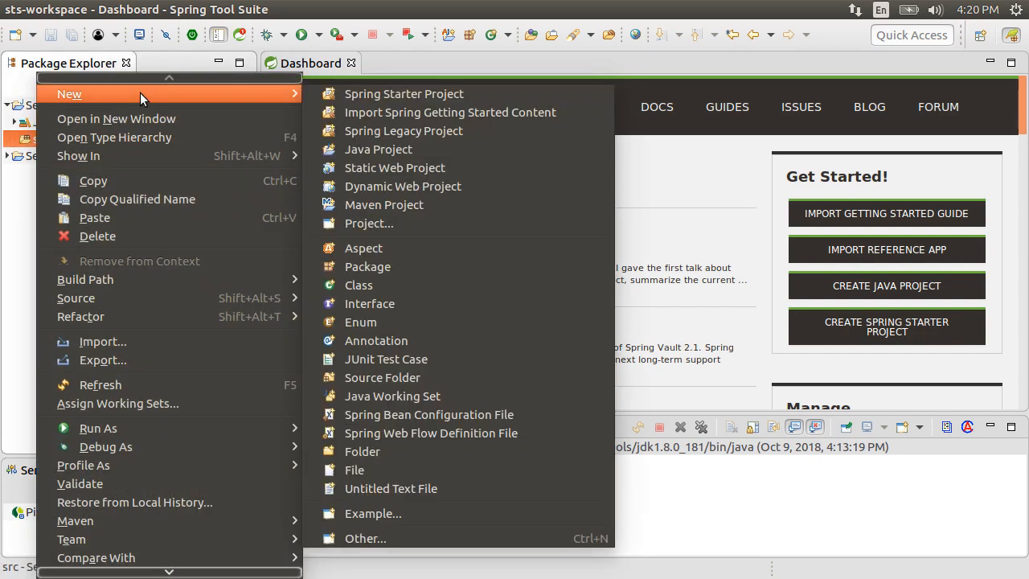
{"action": "left_click", "coordinate": [358, 284]}
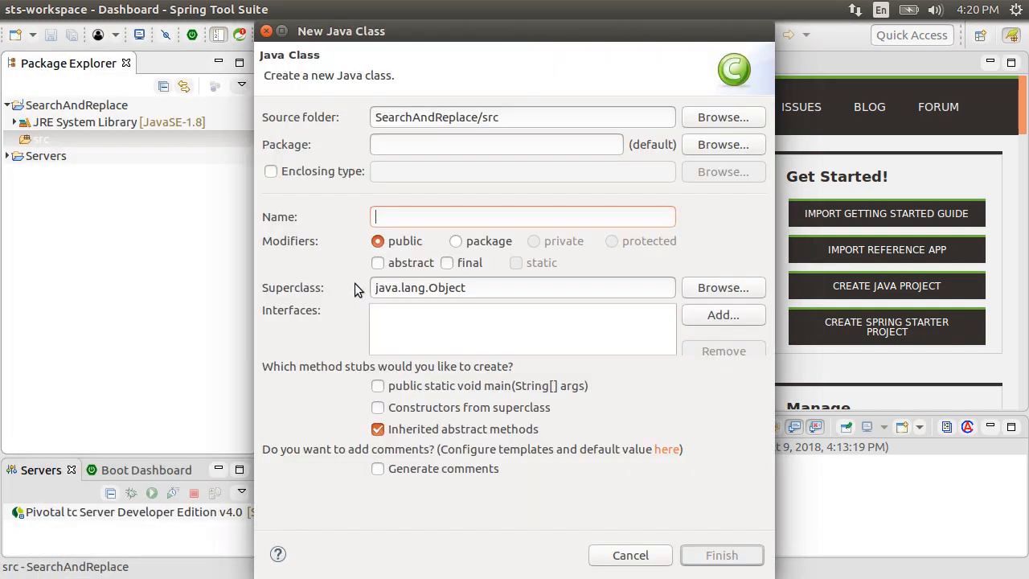
{"action": "type", "text": "ReplaceText"}
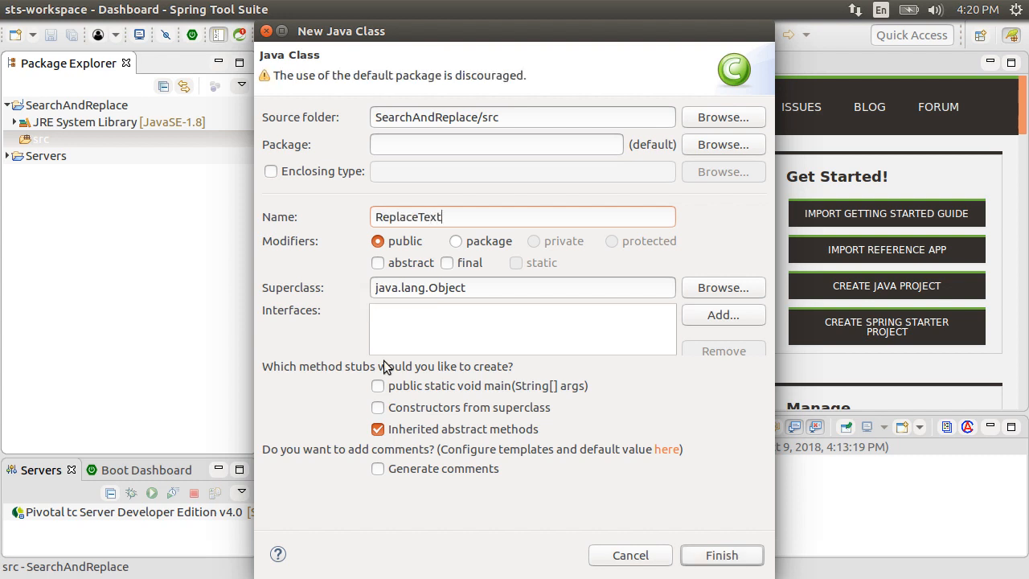
{"action": "left_click", "coordinate": [378, 386]}
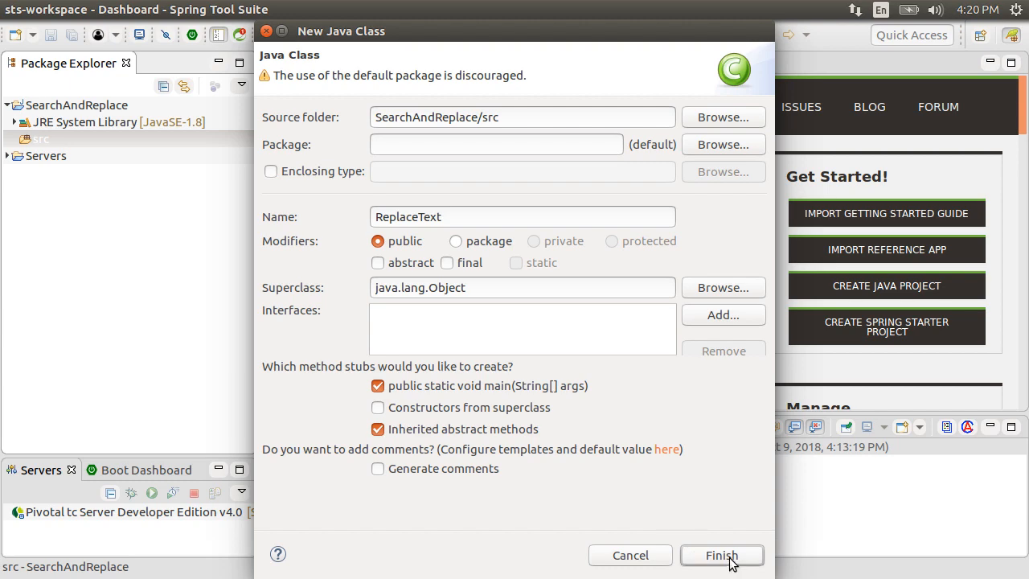
{"action": "left_click", "coordinate": [720, 555]}
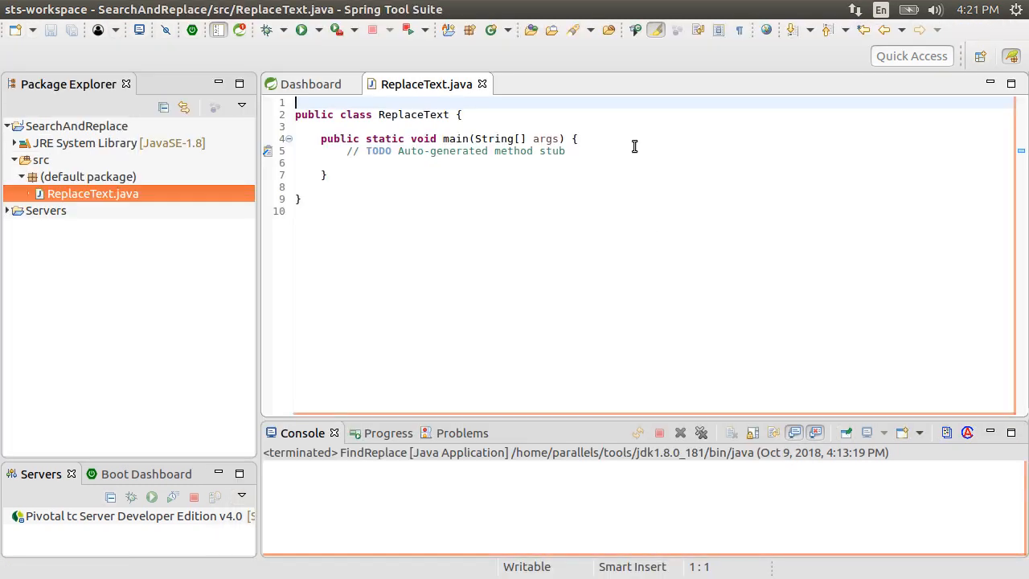
Write public static Map<String,String> fillMap() creating a new HashMap, and organize the Map/HashMap imports
{"action": "type", "text": "public"}
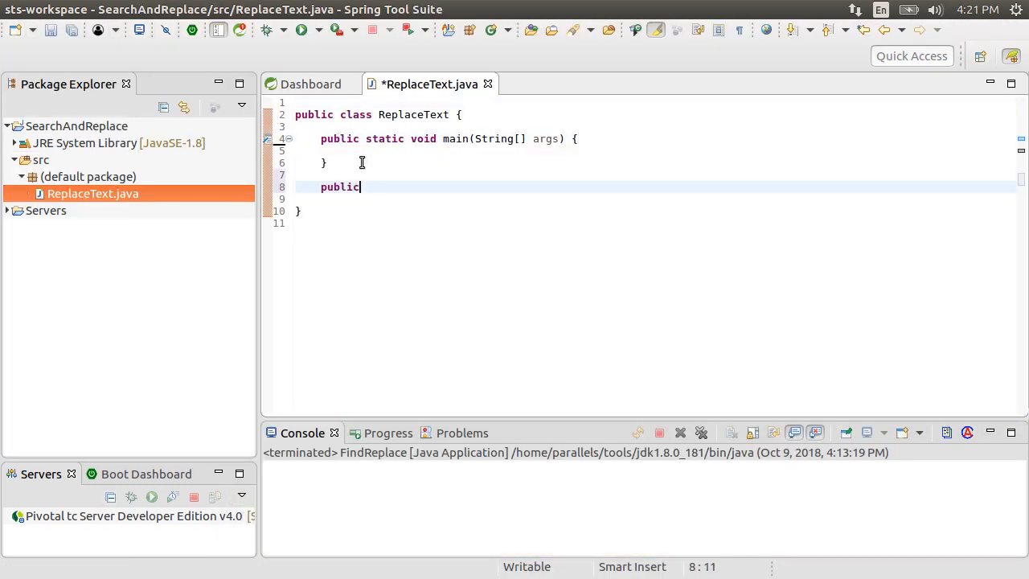
{"action": "type", "text": "stat"}
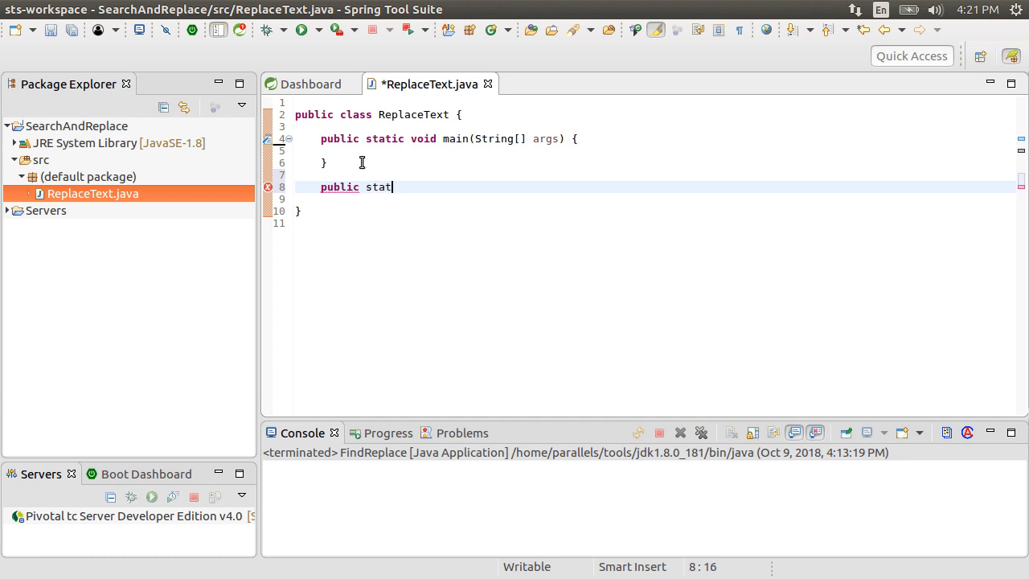
{"action": "type", "text": "ic Map<String,St>"}
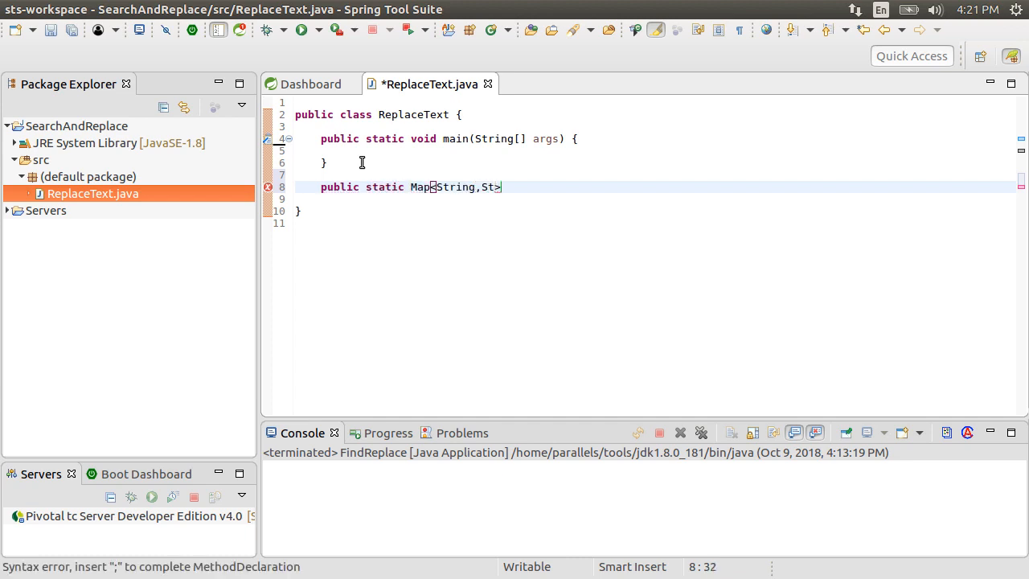
{"action": "type", "text": "ring"}
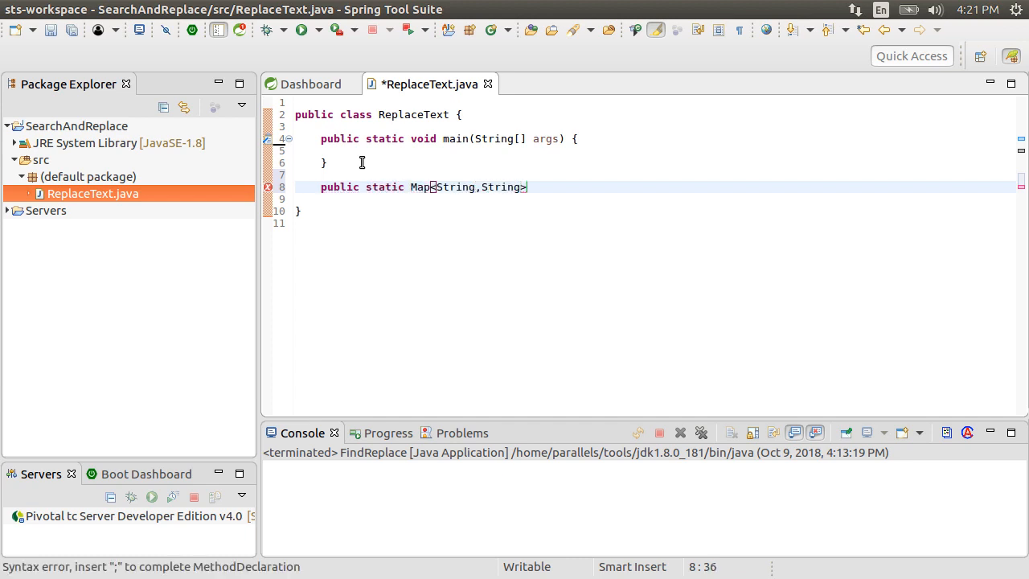
{"action": "type", "text": "fil"}
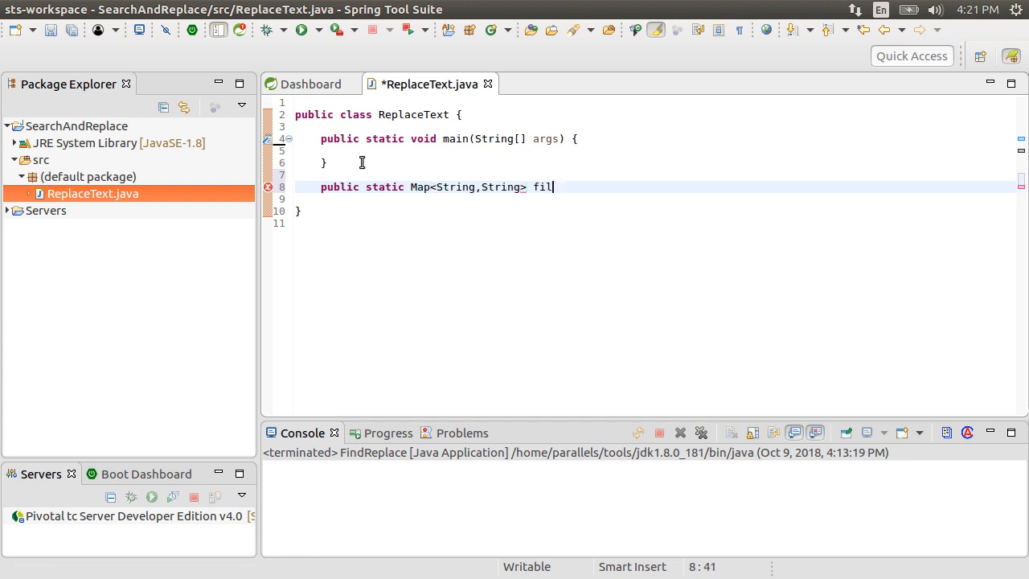
{"action": "type", "text": "lMap"}
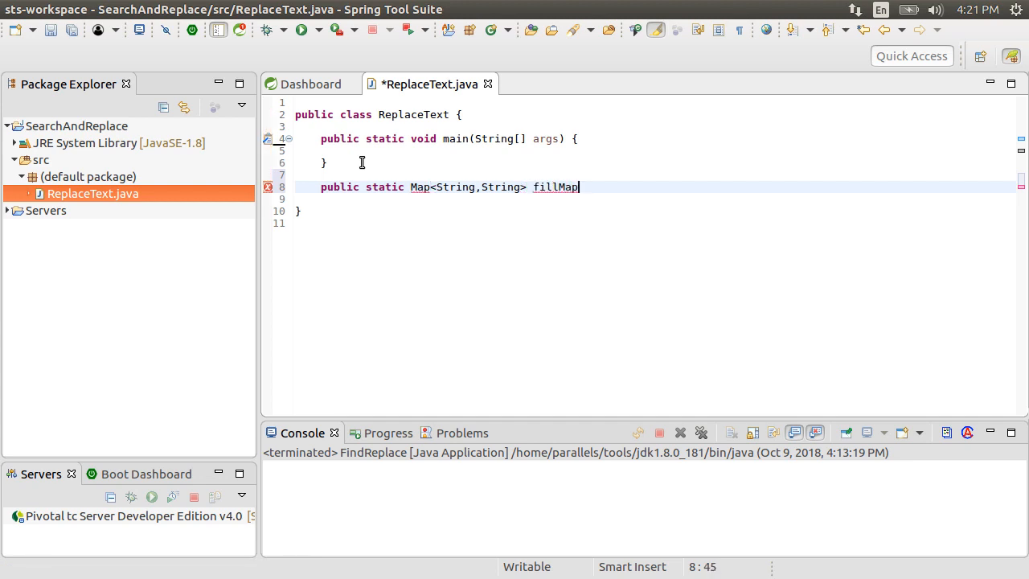
{"action": "type", "text": "() {"}
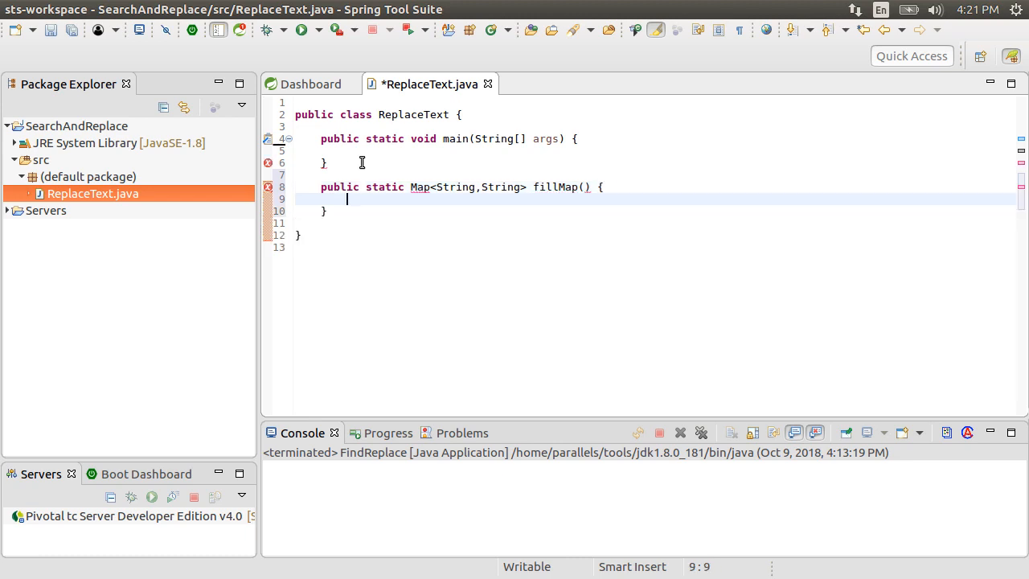
{"action": "type", "text": "M"}
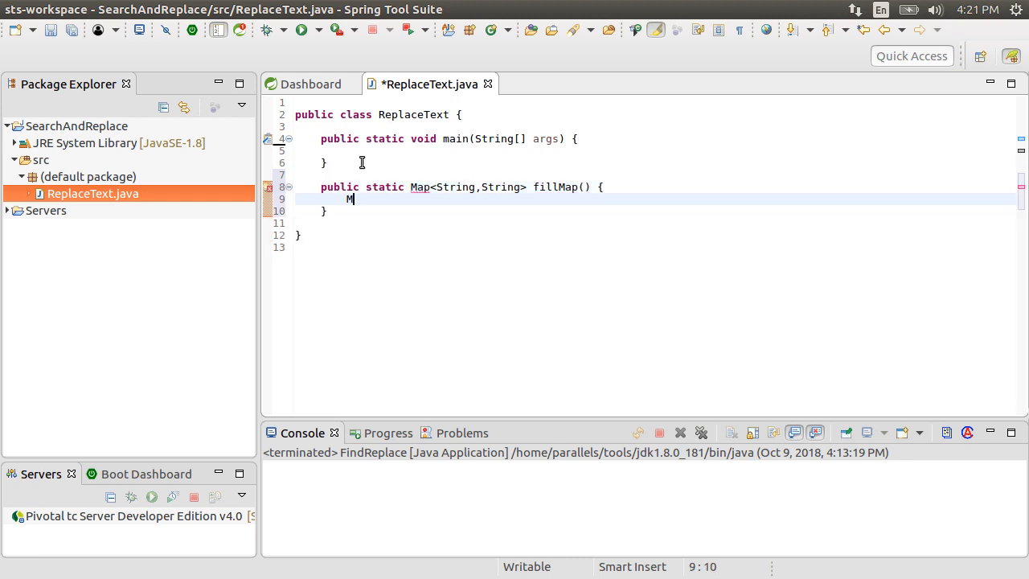
{"action": "type", "text": "ap<String,String> map = new HashMap"}
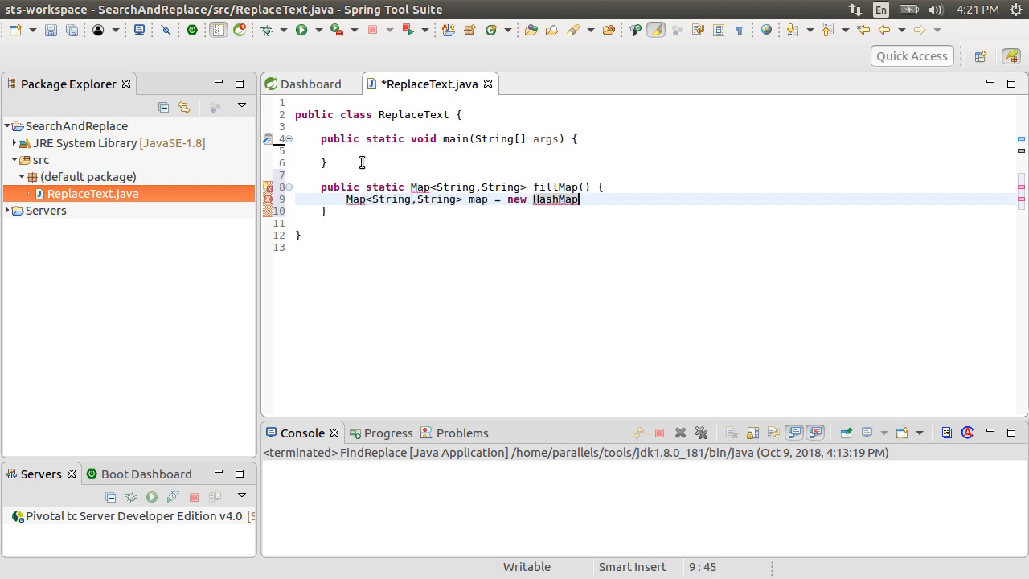
{"action": "type", "text": "<String,String>();"}
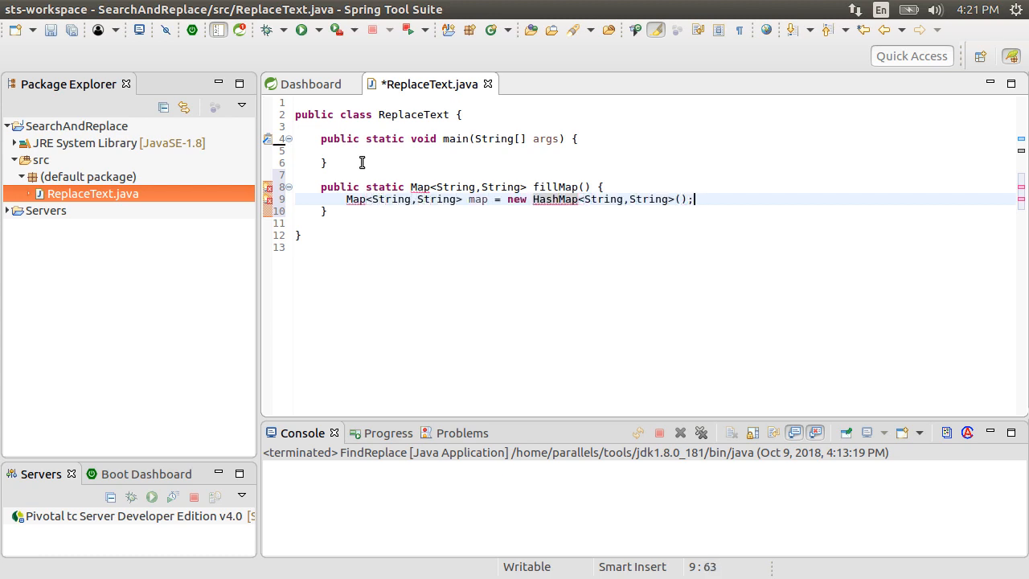
{"action": "key", "text": "ctrl+shift+o"}
{"action": "type", "text": "map.put(\"name\", value"}
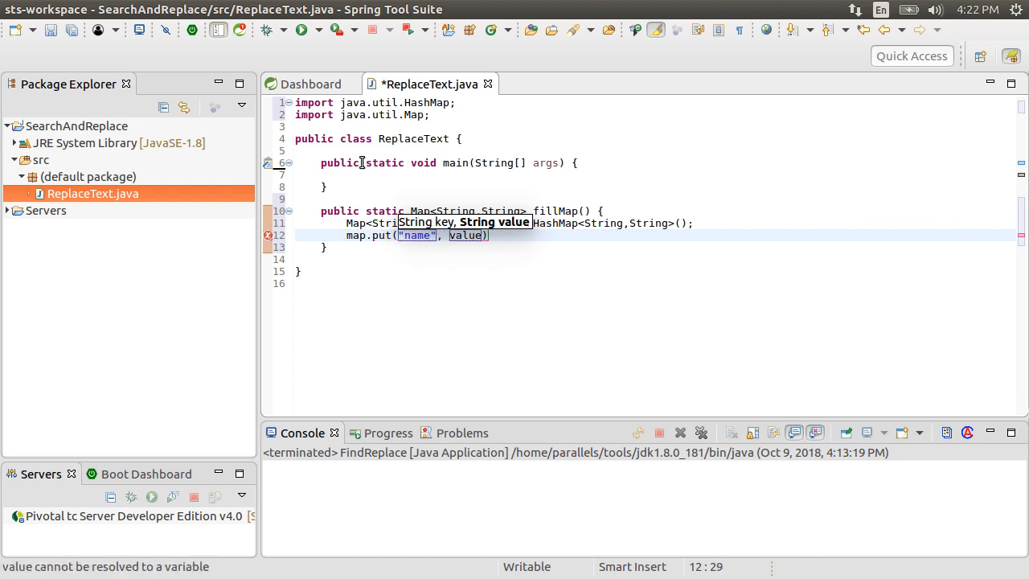
Fill the map with name "John" and age "25" via map.put and return it from fillMap
{"action": "type", "text": "\"John\""}
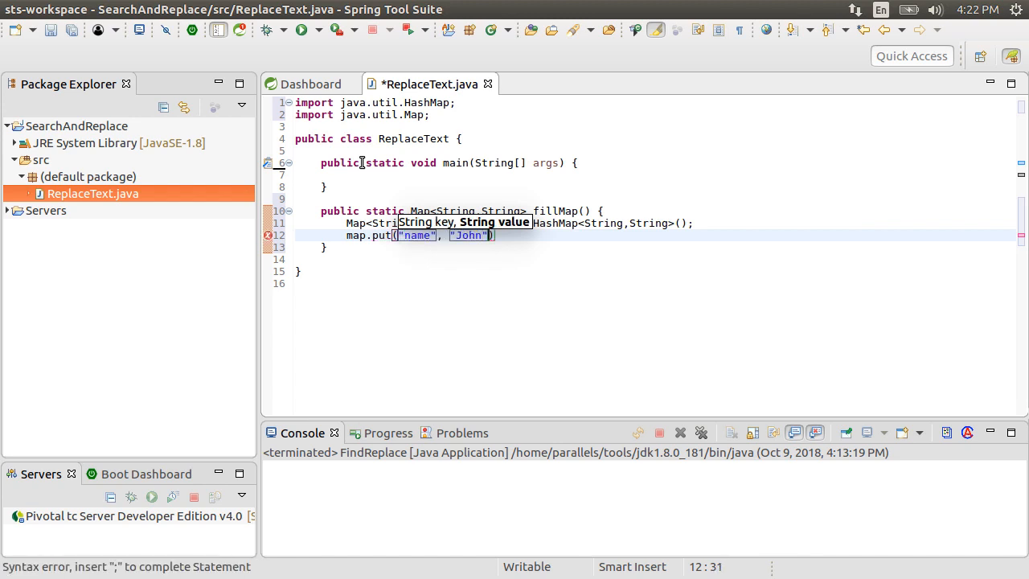
{"action": "type", "text": "map."}
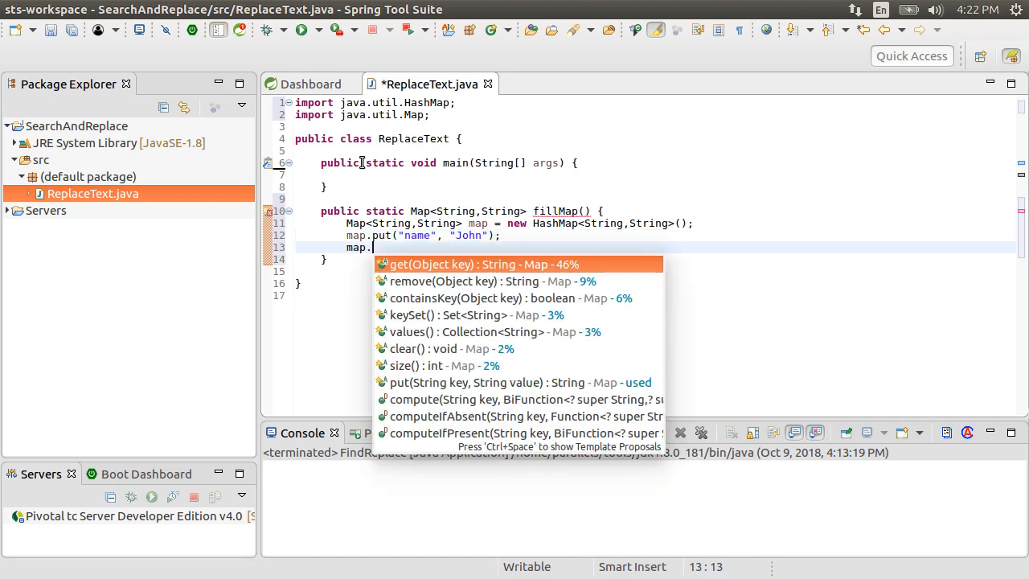
{"action": "left_click", "coordinate": [518, 382]}
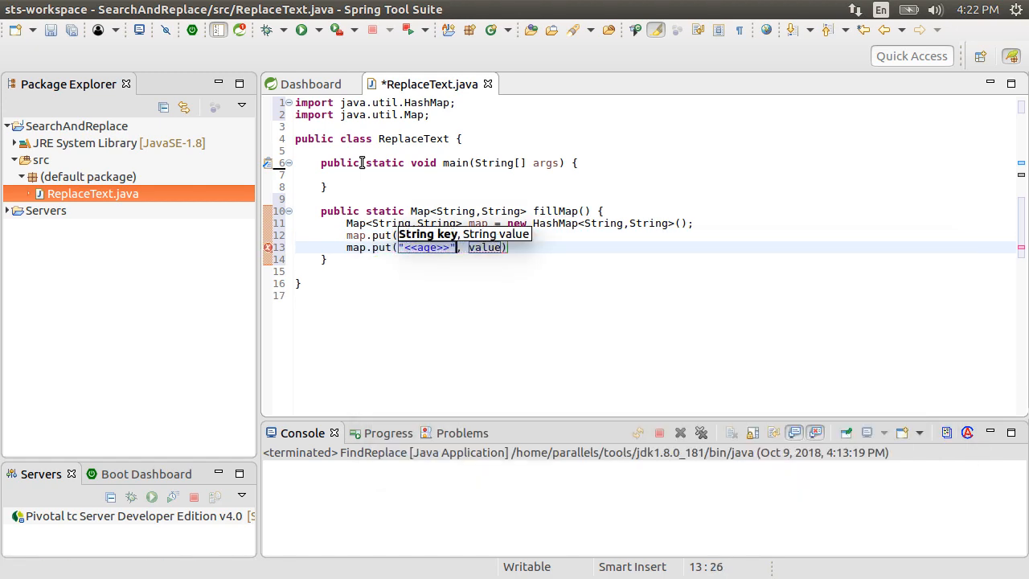
{"action": "type", "text": "value"}
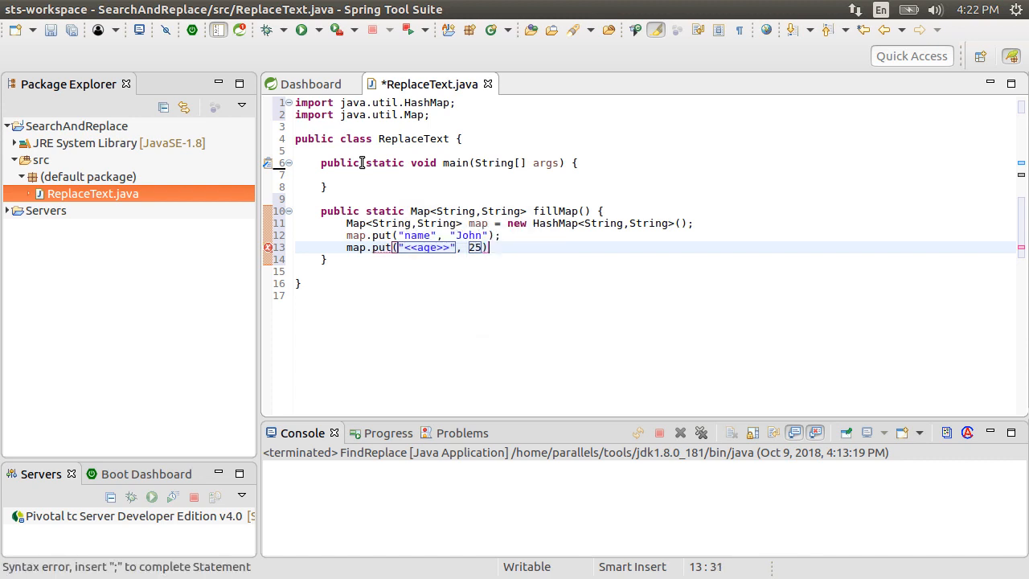
{"action": "type", "text": ";"}
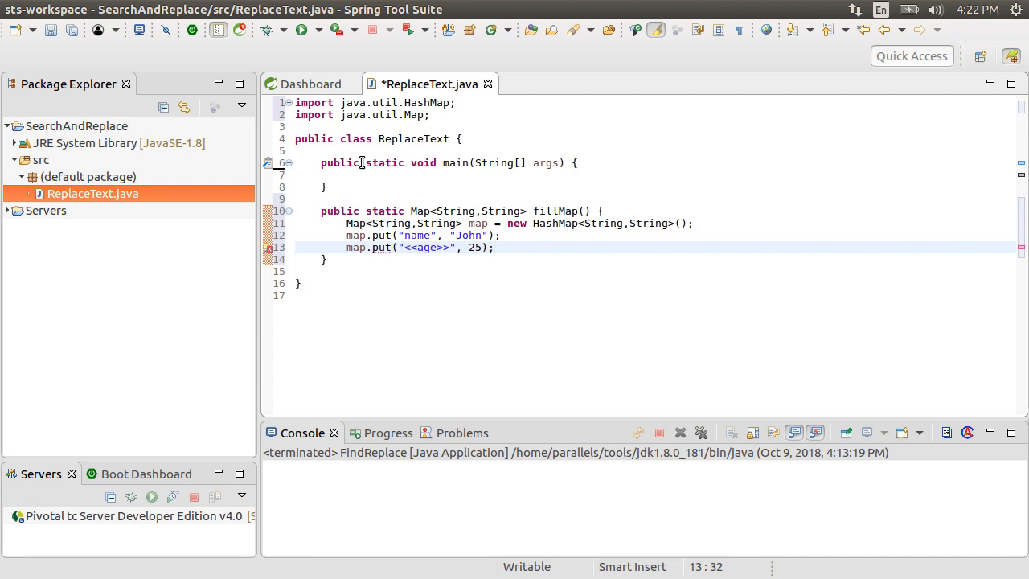
{"action": "left_click", "coordinate": [496, 248]}
{"action": "type", "text": "\""}
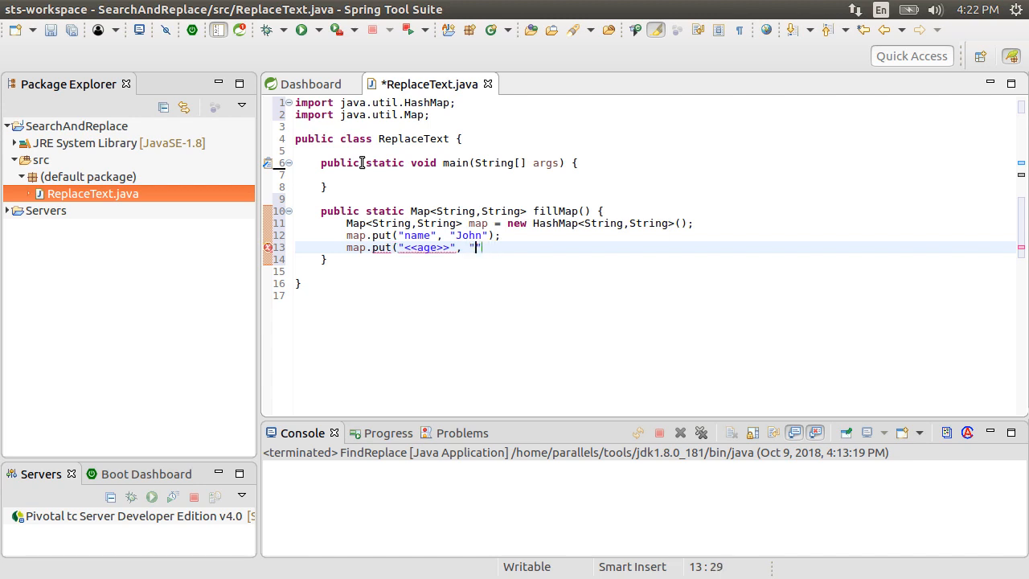
{"action": "type", "text": "25\");"}
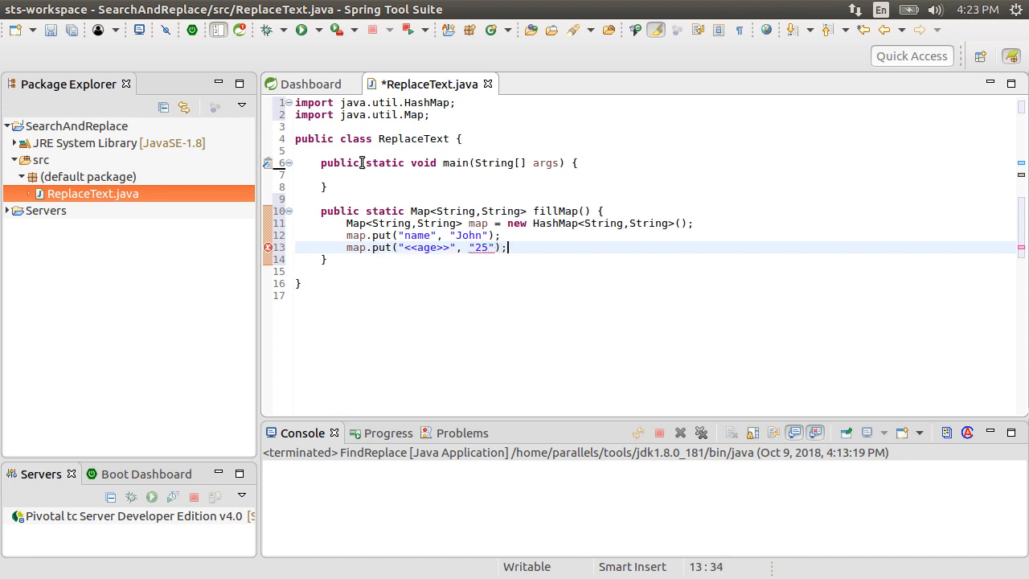
{"action": "key", "text": "Return"}
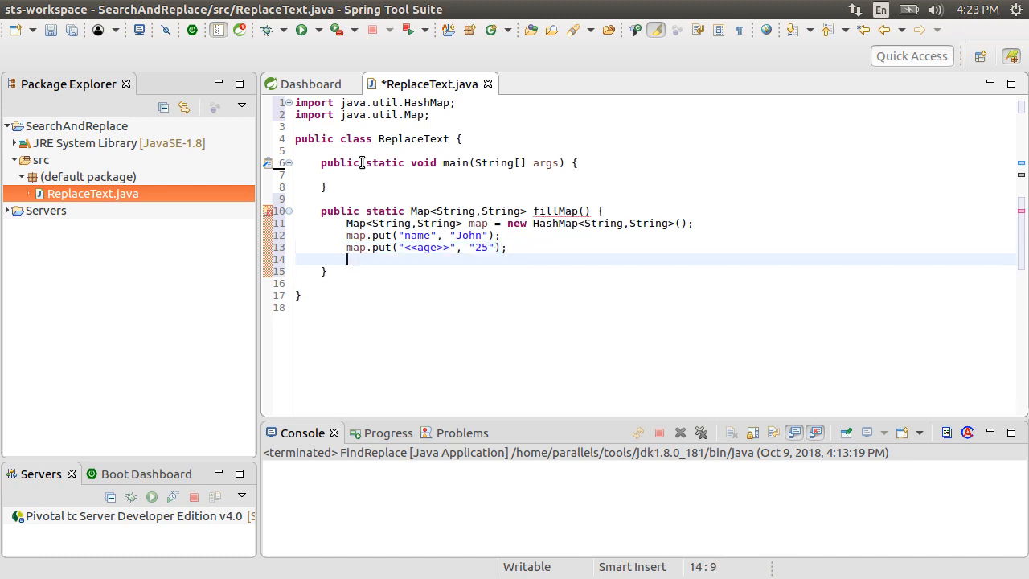
{"action": "type", "text": "return map;"}
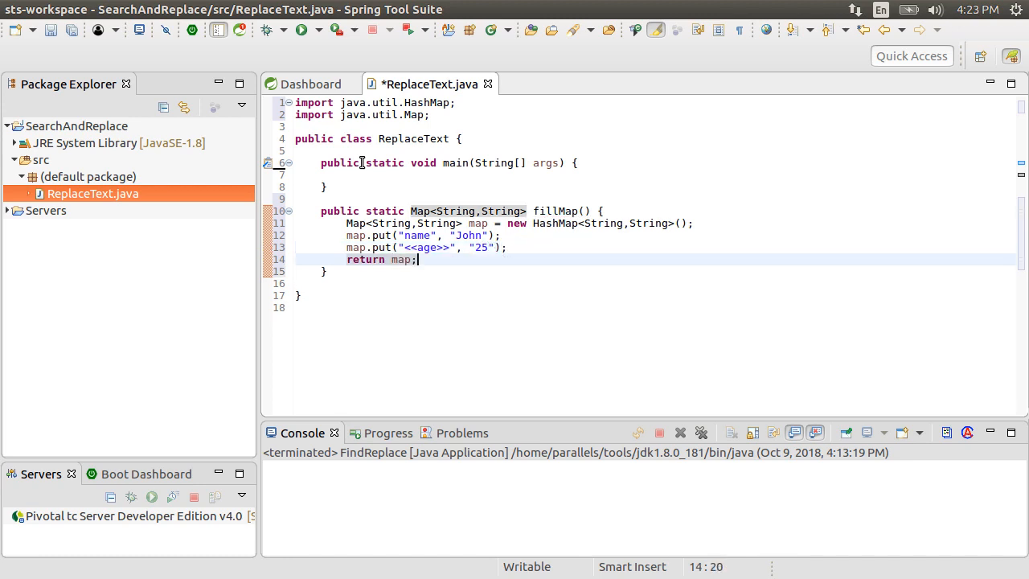
Write private static String replaceTag(String str, Map<String,String> map) replacing each contained key with its value and returning str
{"action": "type", "text": "private static String replaceTag(String s"}
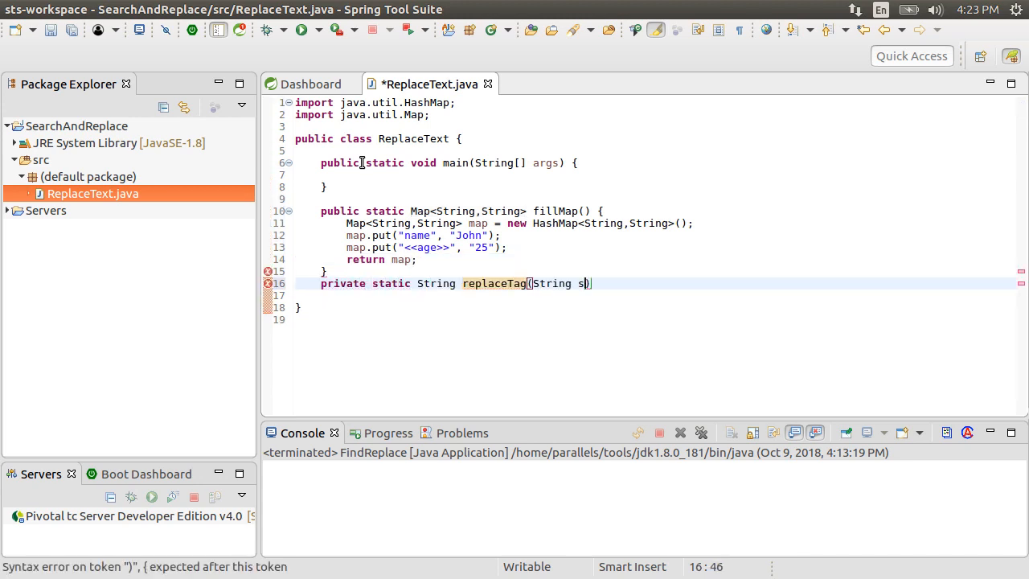
{"action": "type", "text": "tr"}
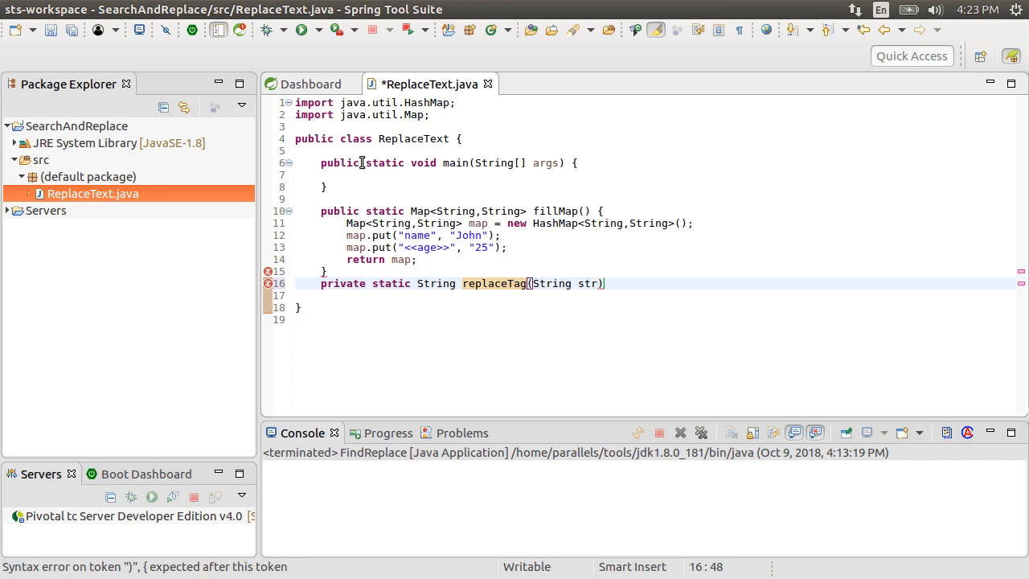
{"action": "type", "text": ", Ma"}
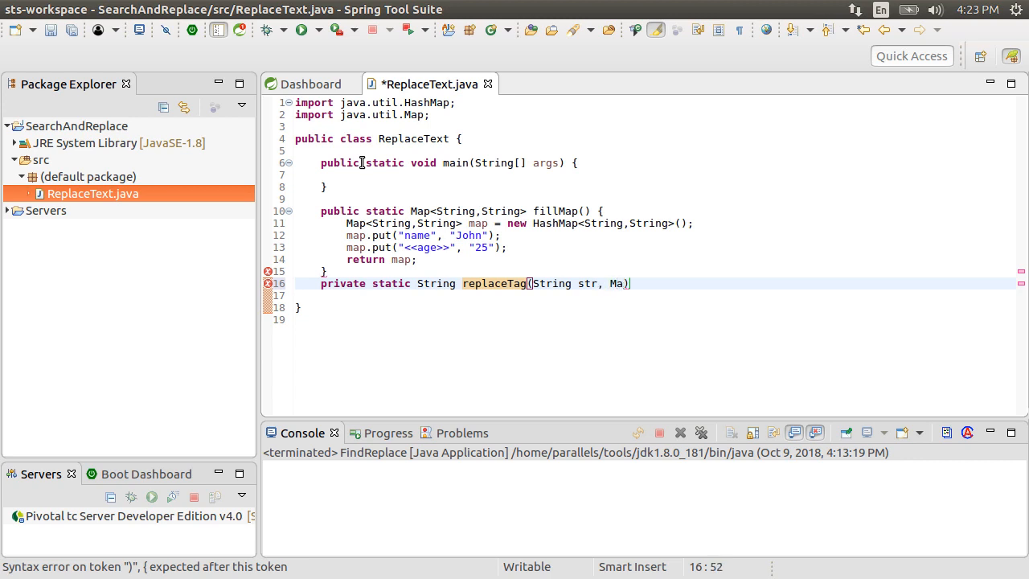
{"action": "type", "text": "p<String,String> map"}
{"action": "type", "text": "if ("}
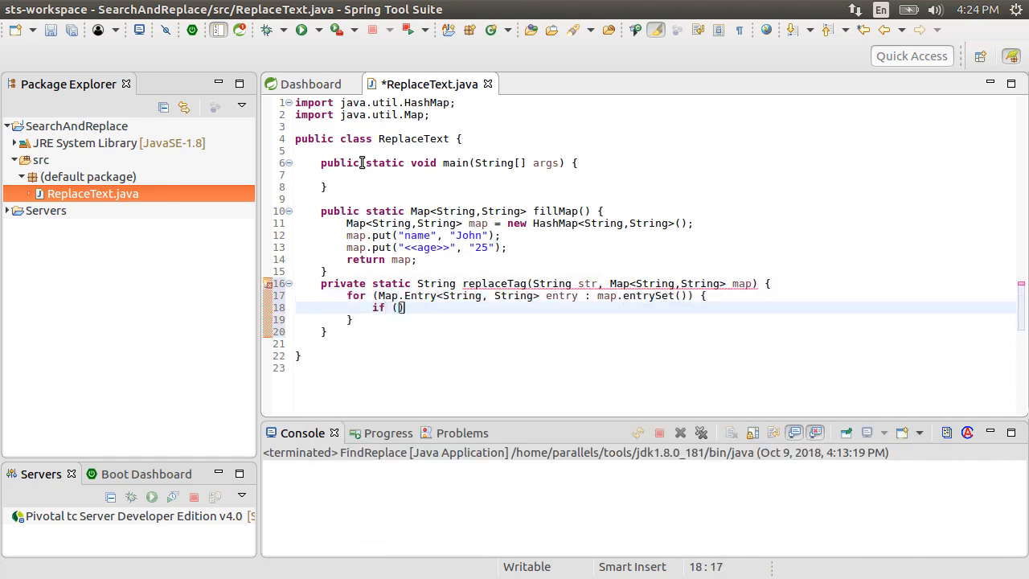
{"action": "type", "text": "str.contains(entry.getKey()))"}
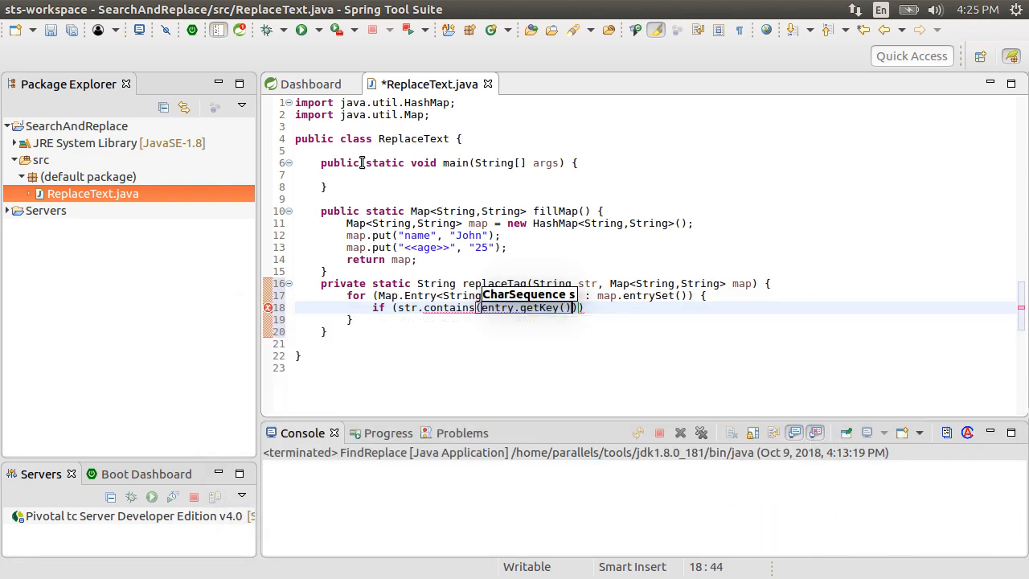
{"action": "type", "text": "str = str.replace(entry.getKey(), entry.getValue());"}
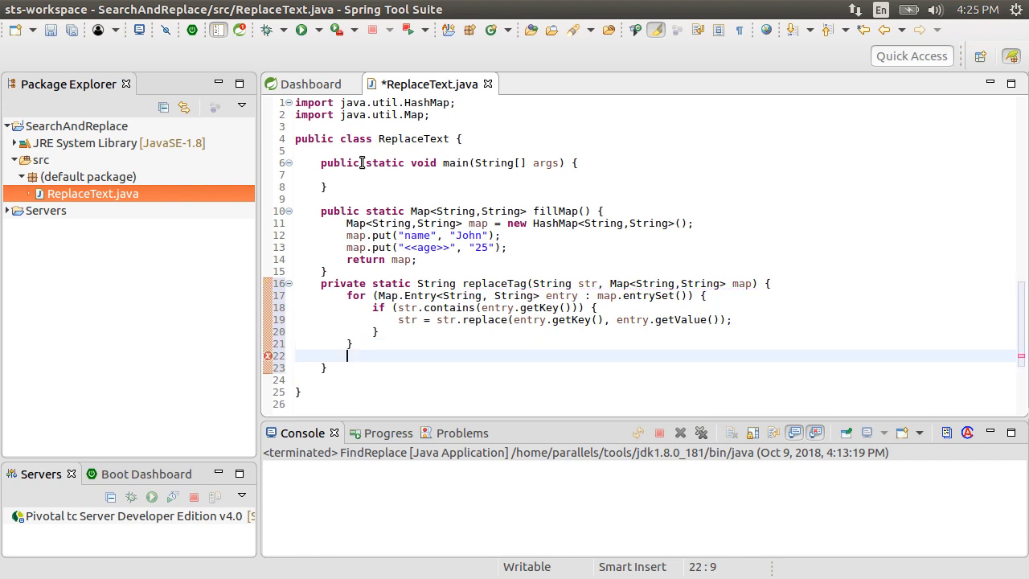
{"action": "type", "text": "return str"}
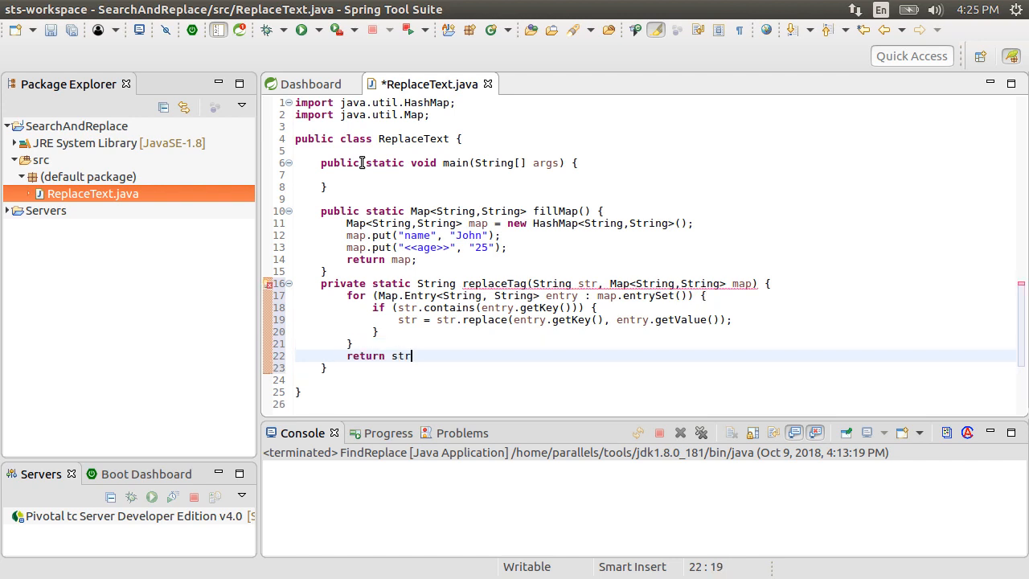
{"action": "type", "text": ";"}
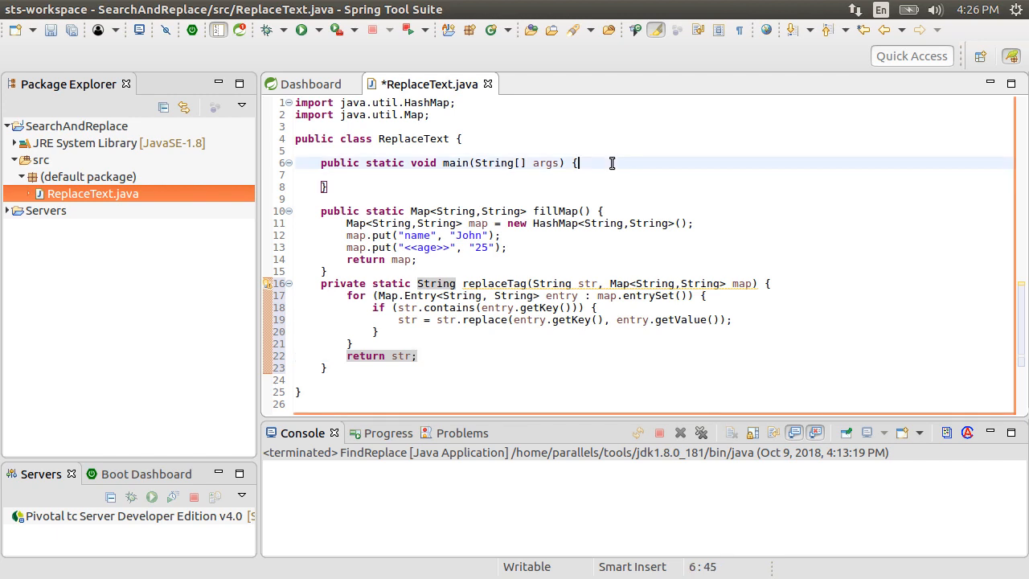
In main, get variableMap from fillMap, a template.txt Path, and its lines via Files.lines with UTF-8 charset
{"action": "type", "text": "Map<String,String> variable"}
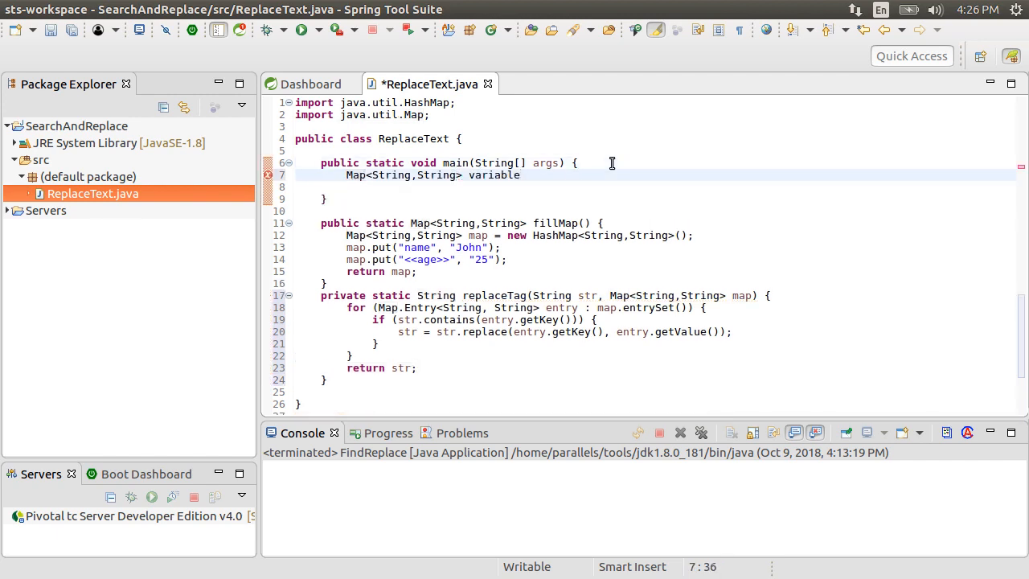
{"action": "type", "text": "Map = fillMap()"}
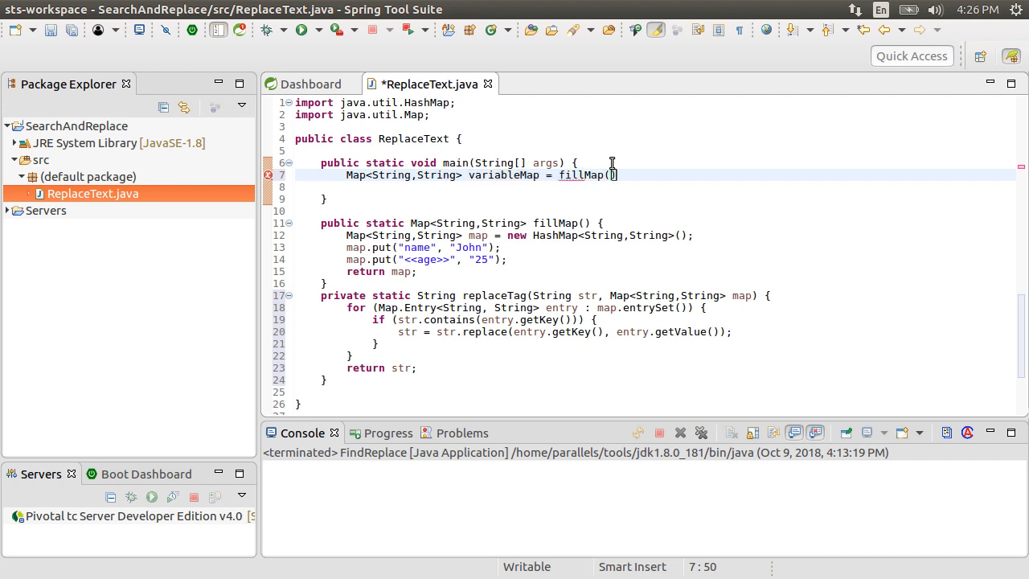
{"action": "type", "text": "Path"}
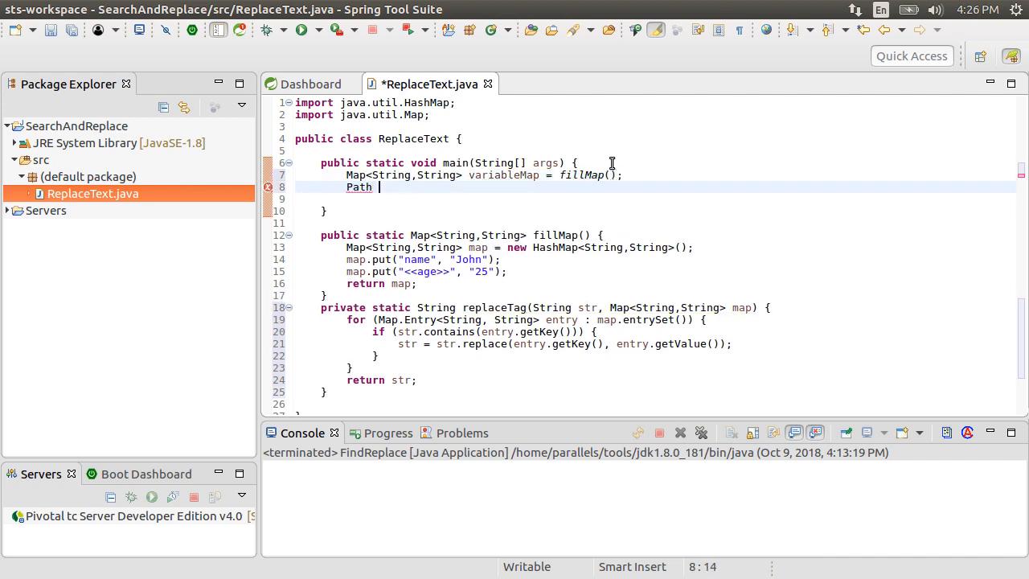
{"action": "type", "text": "path = Paths.get(\"/home/parallels/Documents/docs/template.txt\");"}
{"action": "type", "text": "Stream"}
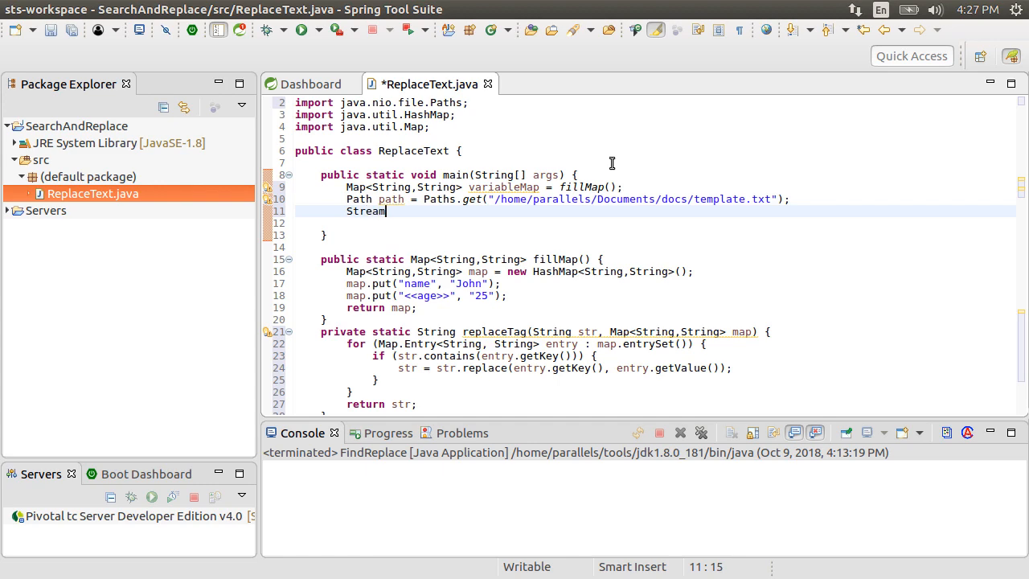
{"action": "type", "text": "<String> lines ="}
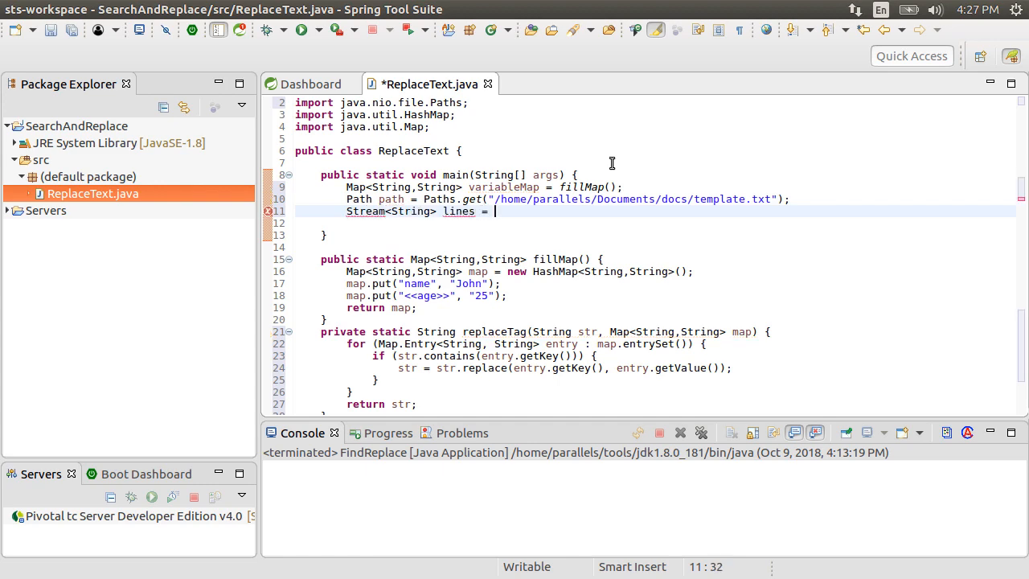
{"action": "type", "text": "Files.lines(path,"}
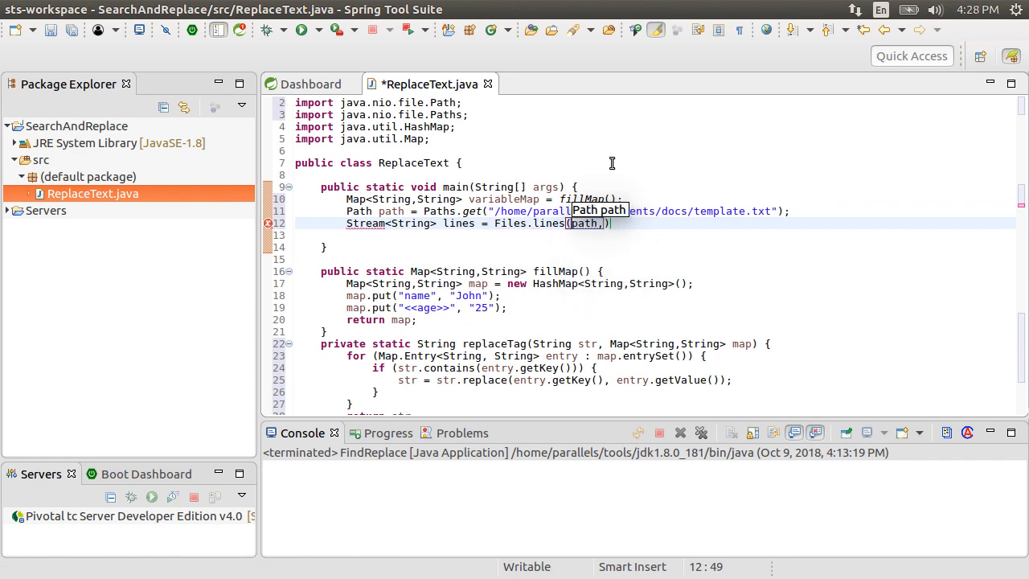
{"action": "type", "text": "Charset.forName(\"UTF-8"}
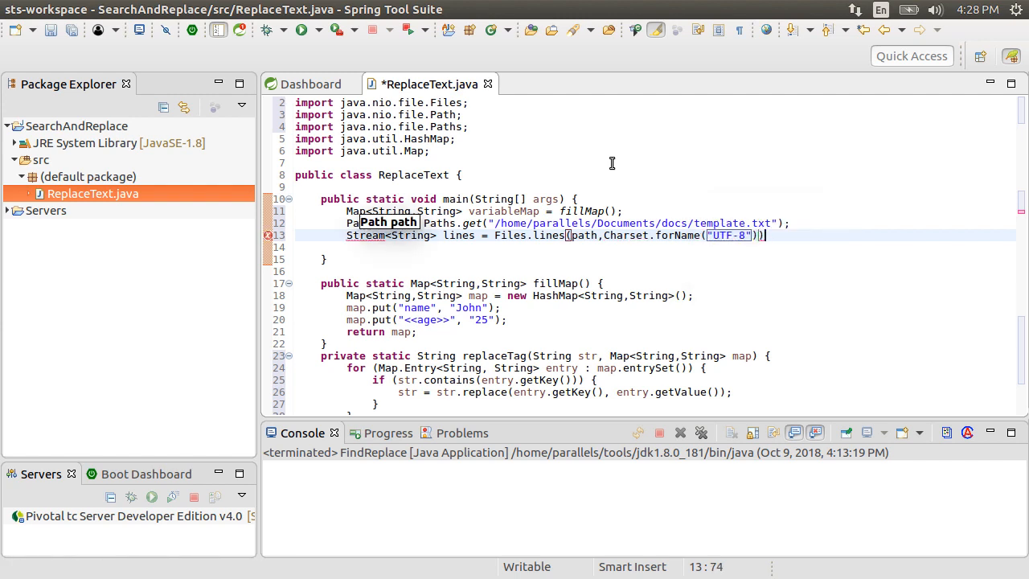
{"action": "type", "text": ";"}
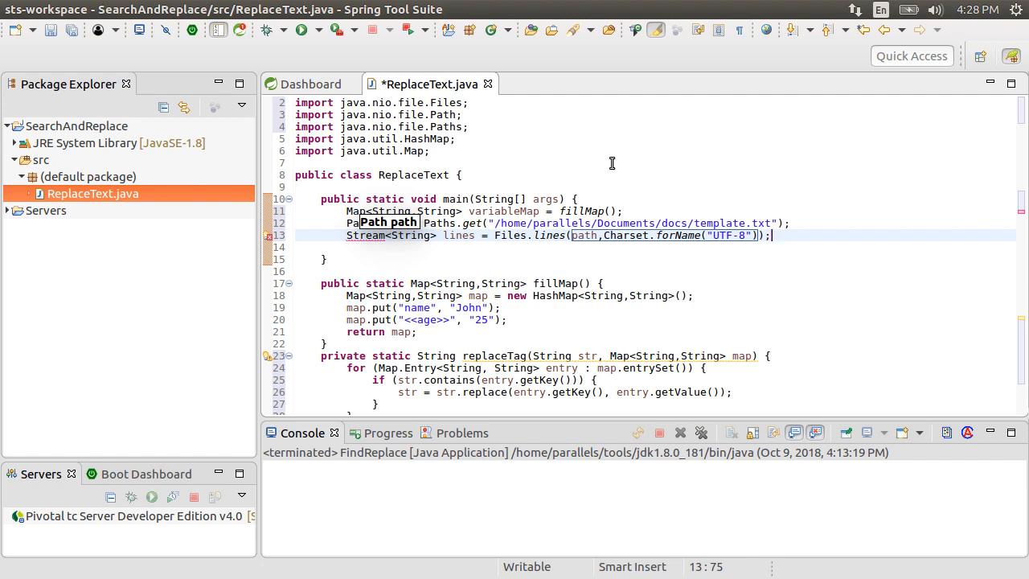
Add List<String> replacedLines = lines.map(line -> replaceTag(line,variableMap)).collect(Collectors.toList());
{"action": "key", "text": "Return"}
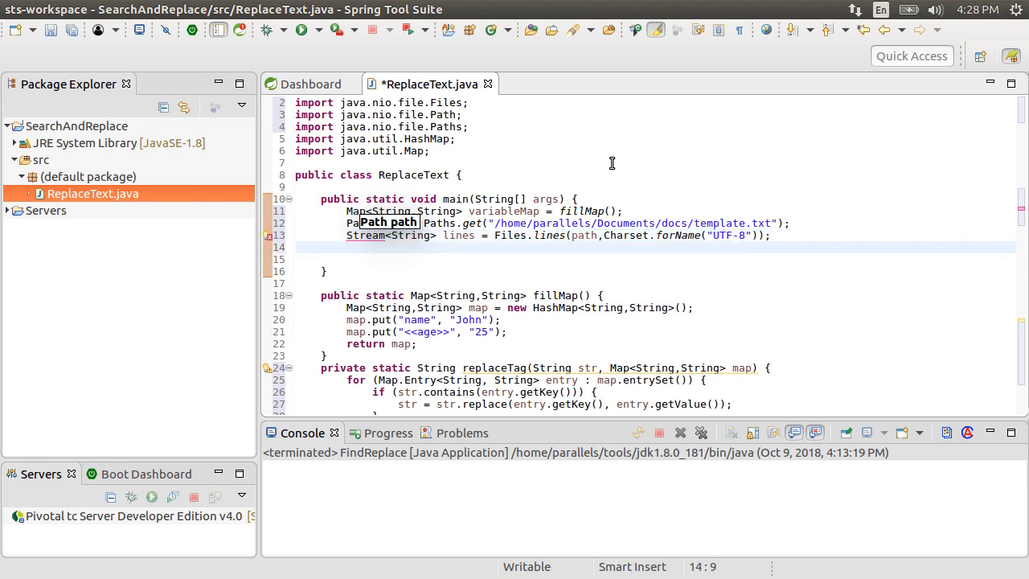
{"action": "type", "text": "List<String> replacedLines = line"}
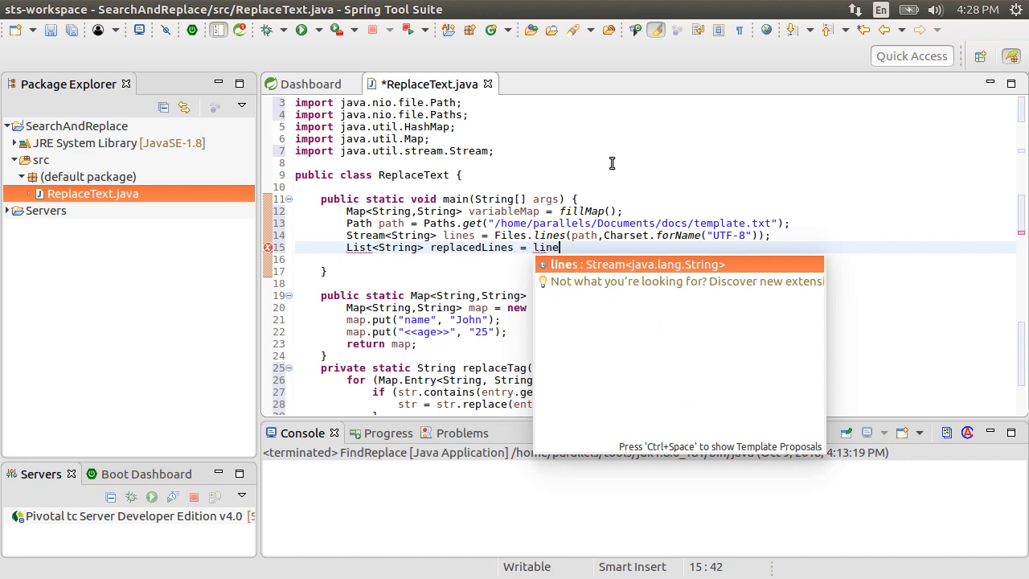
{"action": "type", "text": ".m"}
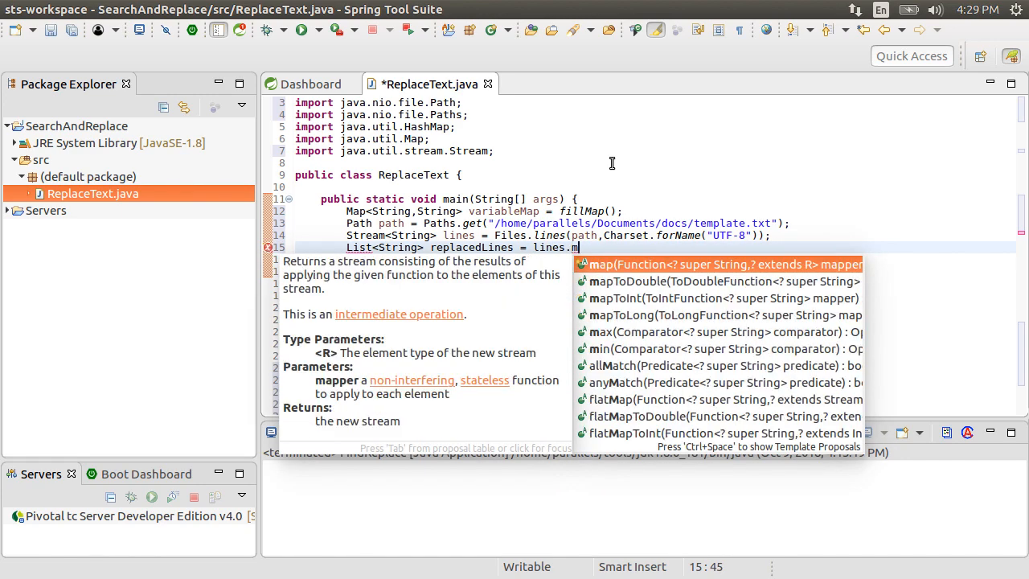
{"action": "left_click", "coordinate": [724, 264]}
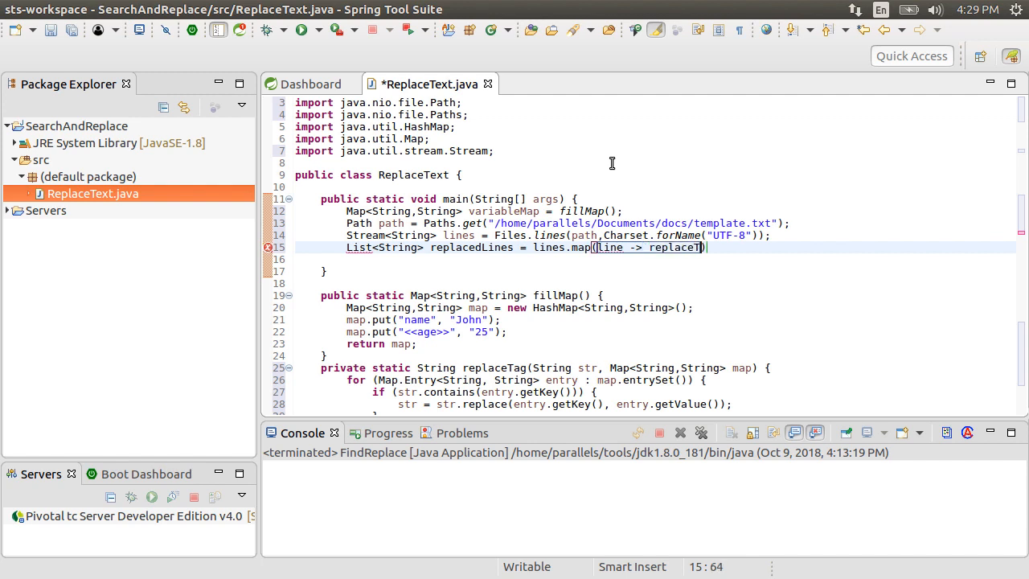
{"action": "type", "text": "ag)"}
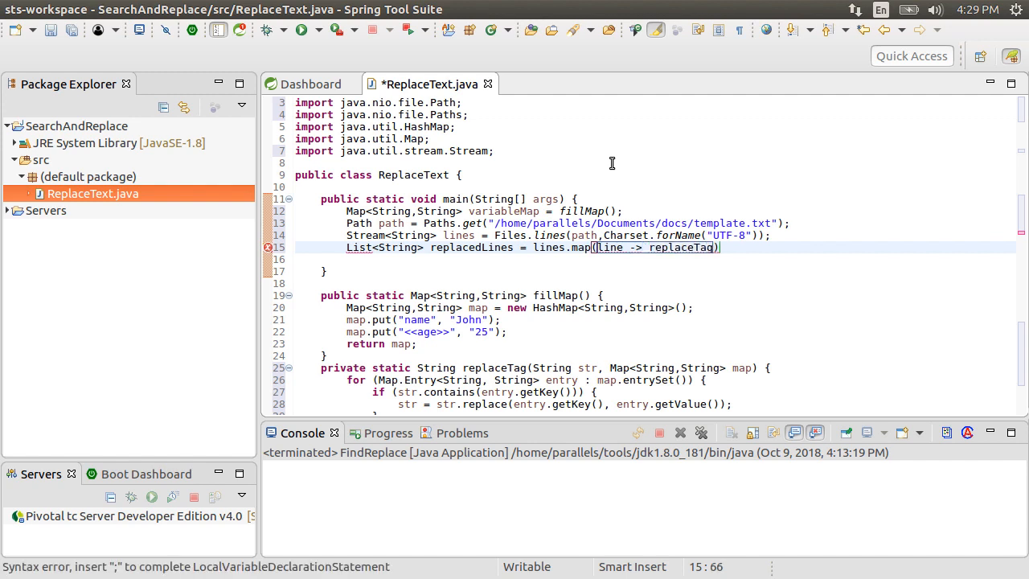
{"action": "type", "text": "(line,variableMap)"}
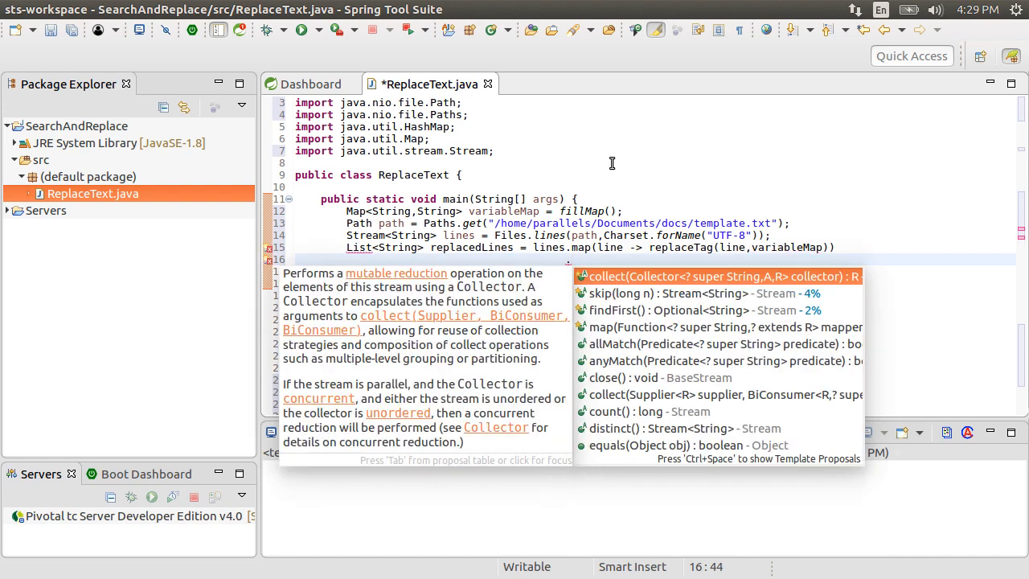
{"action": "type", "text": ".collect(Collectors.toList())"}
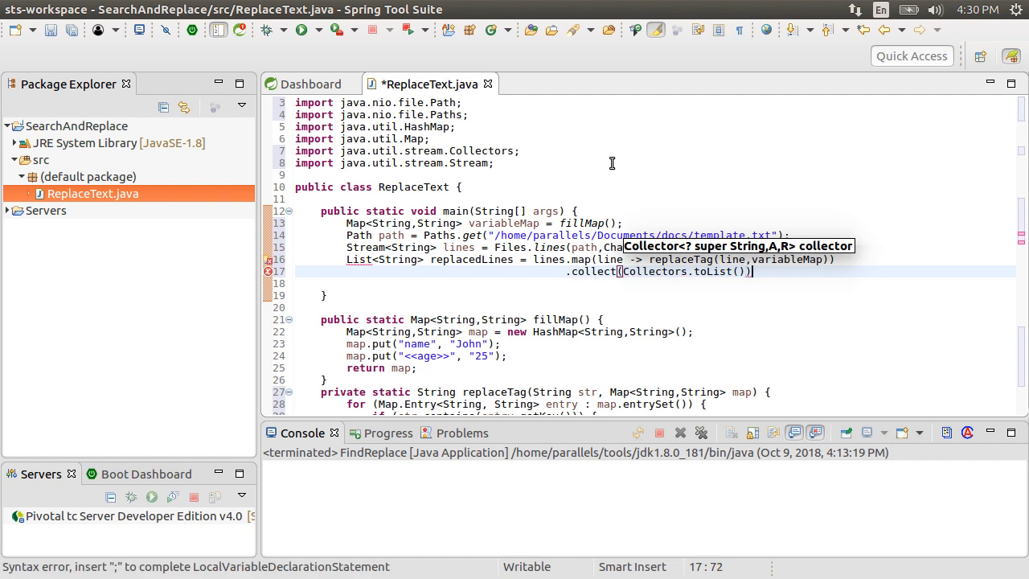
{"action": "type", "text": ";"}
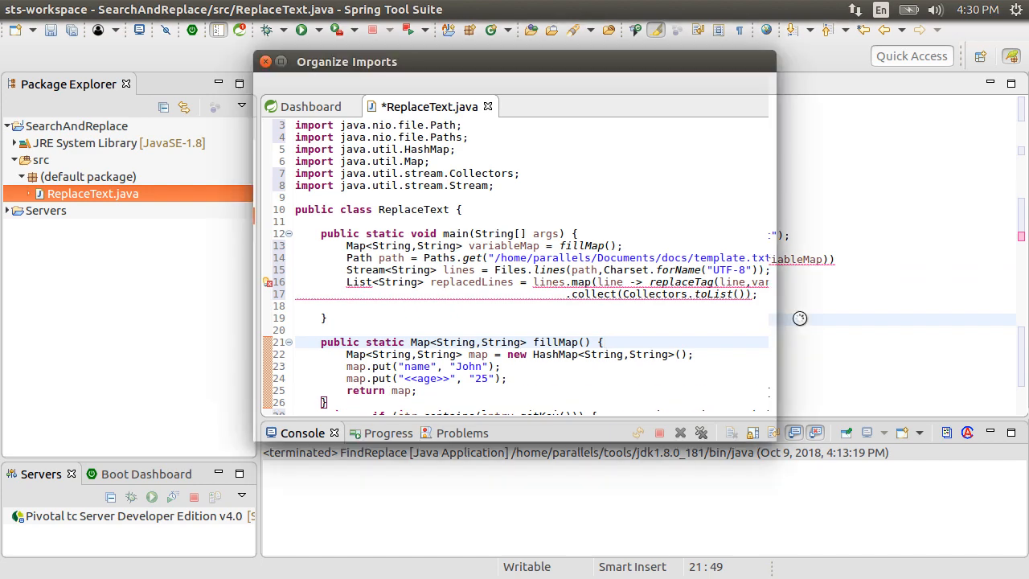
Import java.util.List, wrap the file reading in try/catch for IOException, and add lines.close()
{"action": "left_click", "coordinate": [723, 418]}
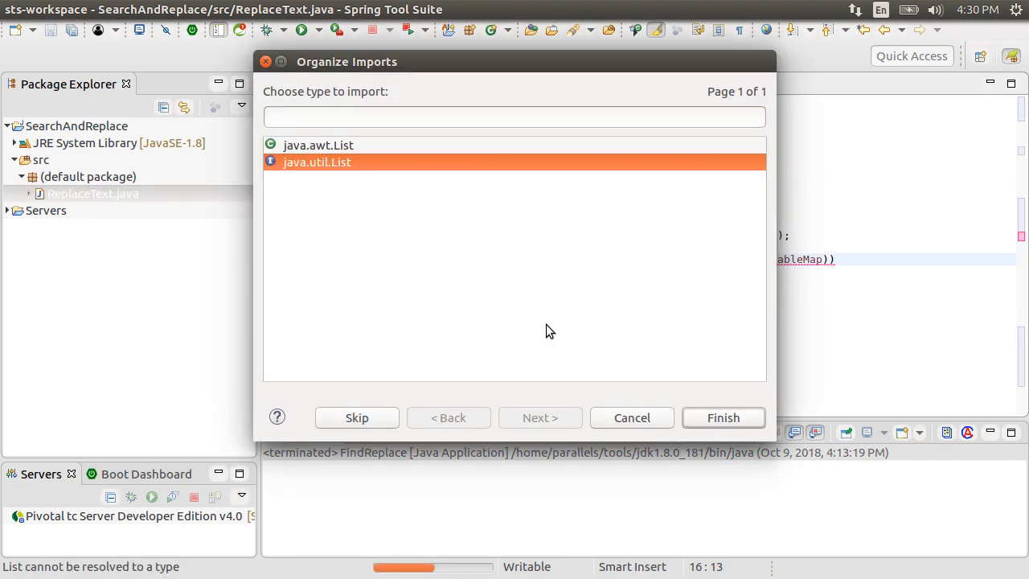
{"action": "left_click", "coordinate": [722, 418]}
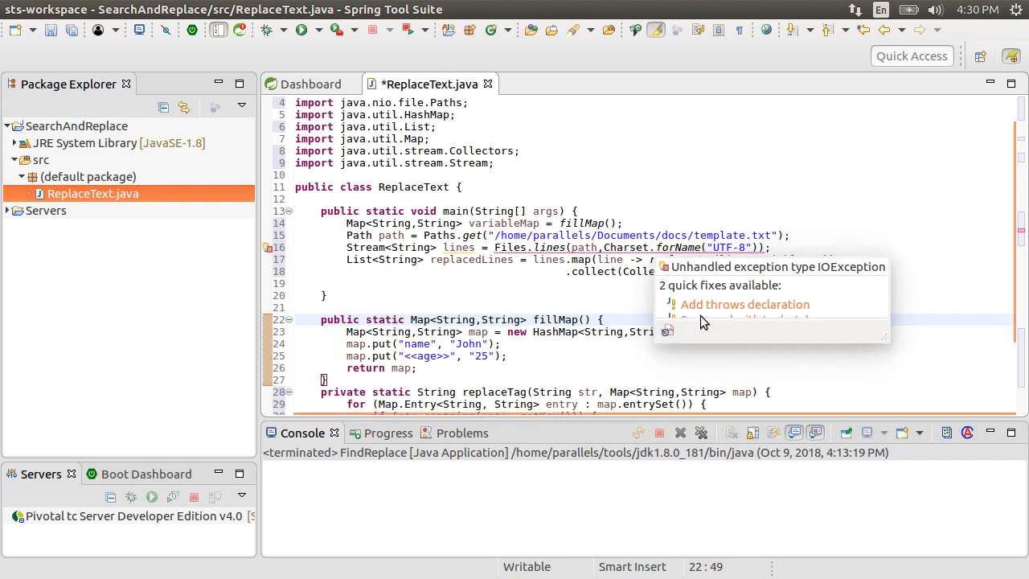
{"action": "left_click", "coordinate": [740, 318]}
{"action": "type", "text": "Files.write(path, replacedLines, Charset.forName(\"UTF-8"}
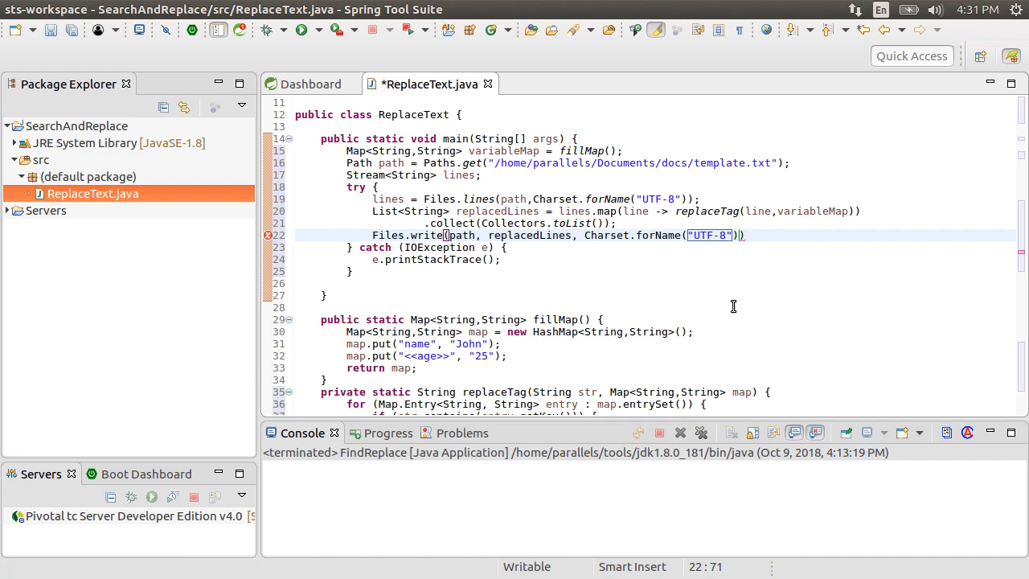
{"action": "type", "text": "lines.close();"}
{"action": "type", "text": "System.out.println(\"Find and replace done\");"}
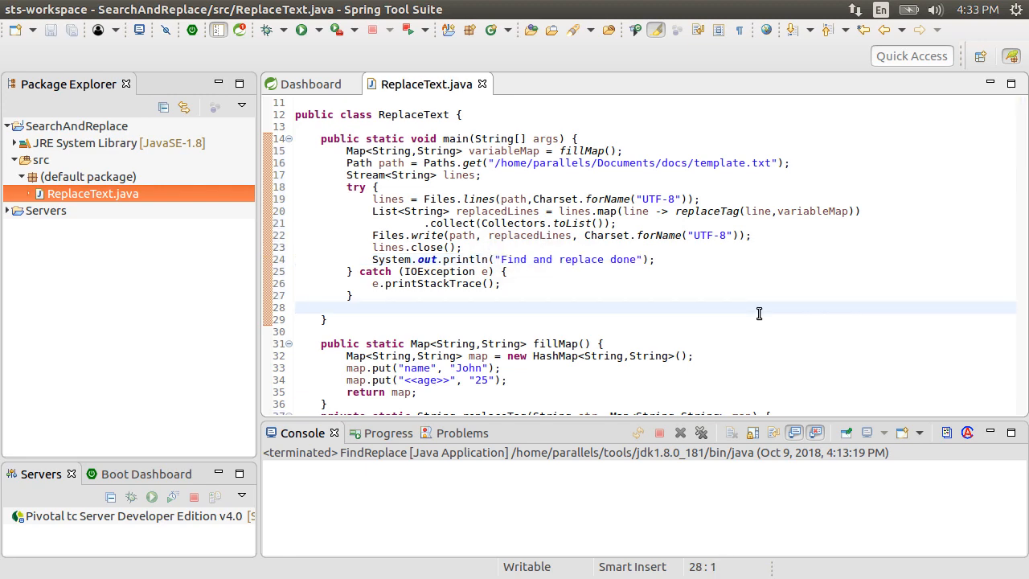
Run ReplaceText as a Java application from the editor's context menu
{"action": "right_click", "coordinate": [759, 312]}
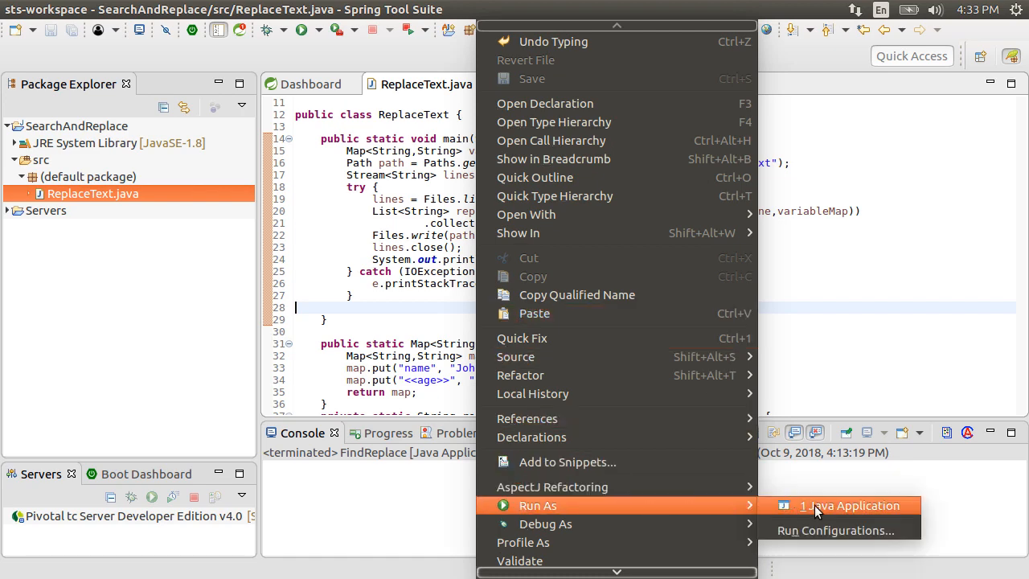
{"action": "left_click", "coordinate": [850, 505]}
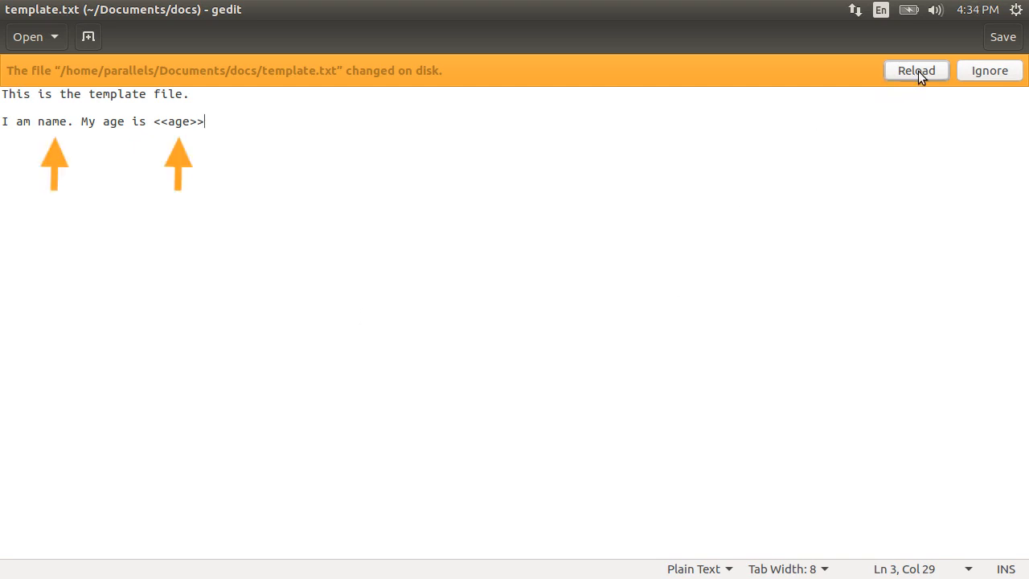
Reload template.txt in gedit to show "I am John. My age is 25"
{"action": "left_click", "coordinate": [917, 70]}
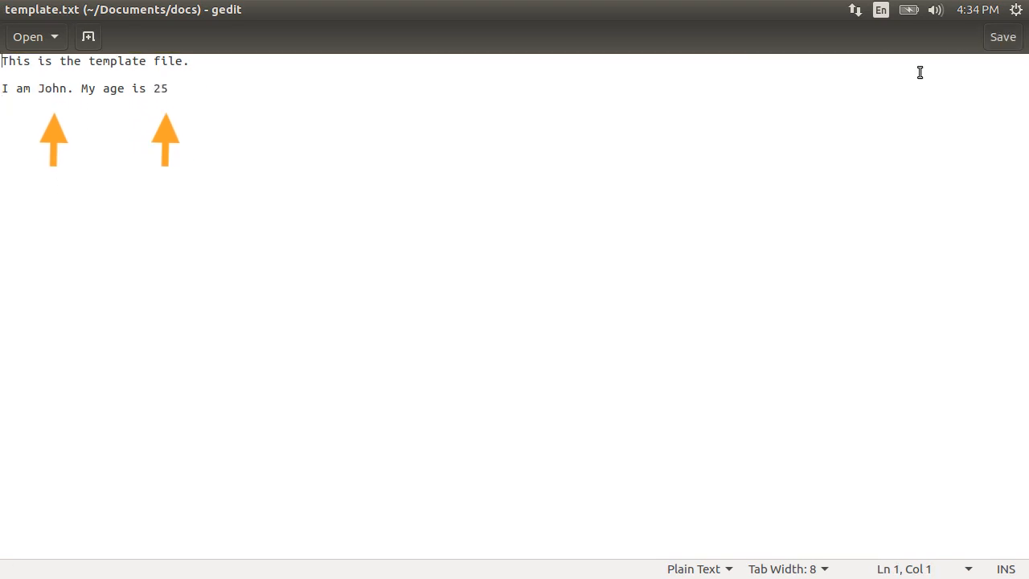